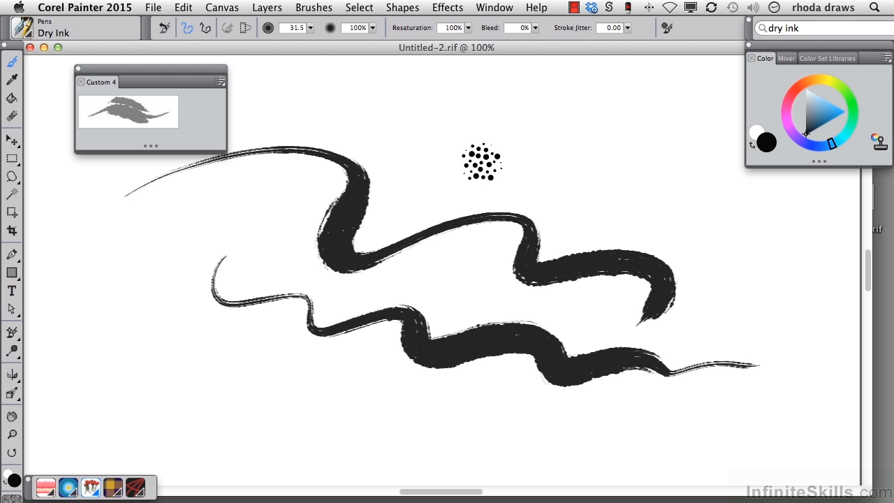
{"action": "mouse_move", "coordinate": [137, 72]}
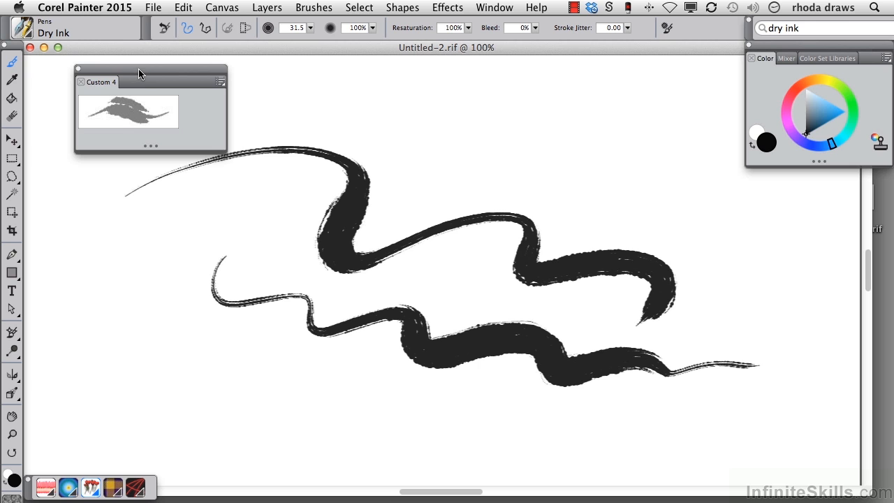
{"action": "mouse_move", "coordinate": [129, 114]}
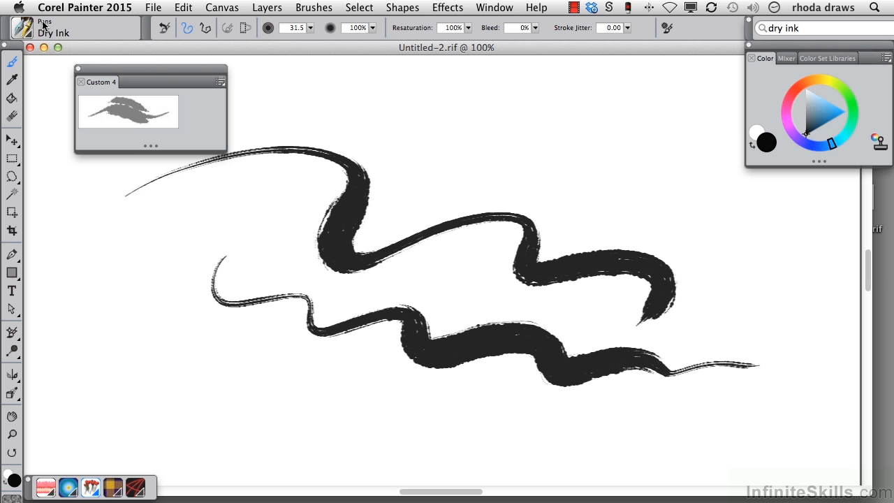
{"action": "mouse_move", "coordinate": [290, 107]}
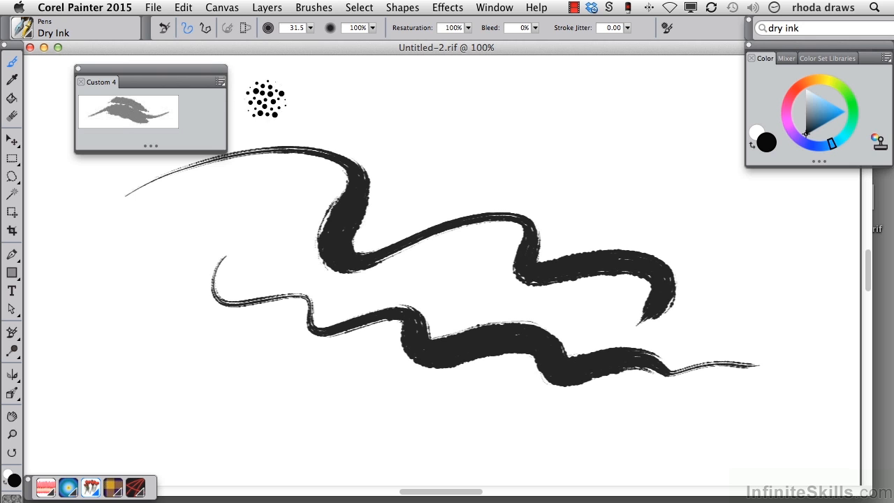
{"action": "mouse_move", "coordinate": [300, 104]}
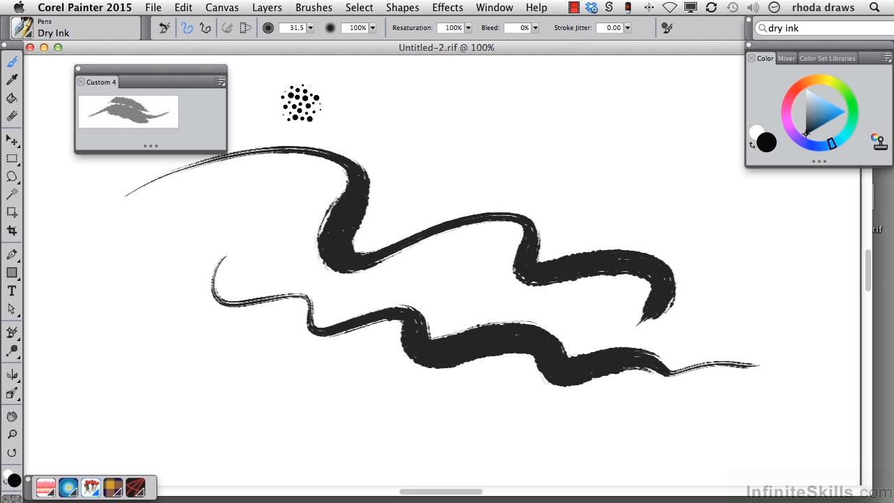
Paint a short wavy Dry Ink test stroke near the top of the canvas.
{"action": "left_click_drag", "start_coordinate": [286, 105], "coordinate": [432, 128]}
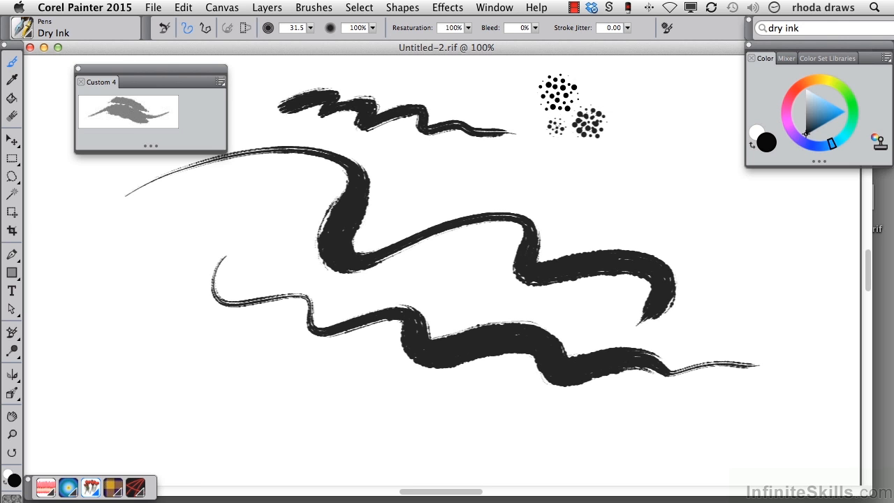
{"action": "left_click", "coordinate": [84, 7]}
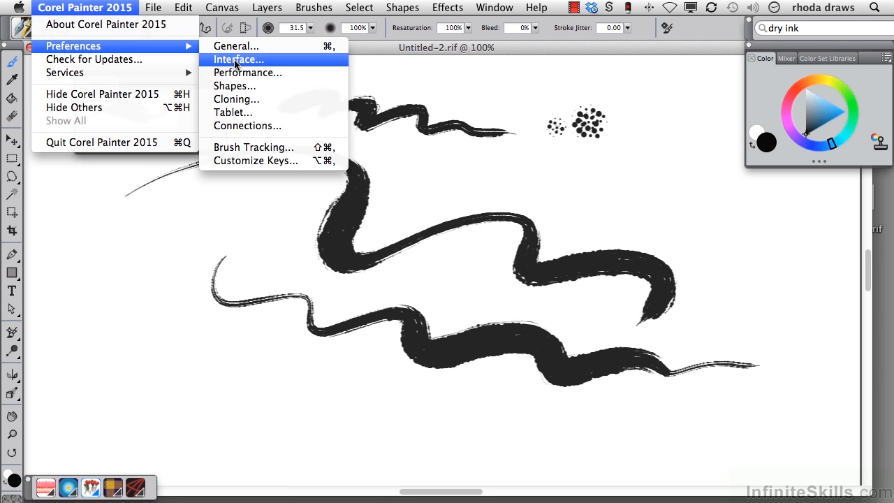
Set the cursor type to Enhanced brush ghost in the Interface preferences.
{"action": "left_click", "coordinate": [238, 59]}
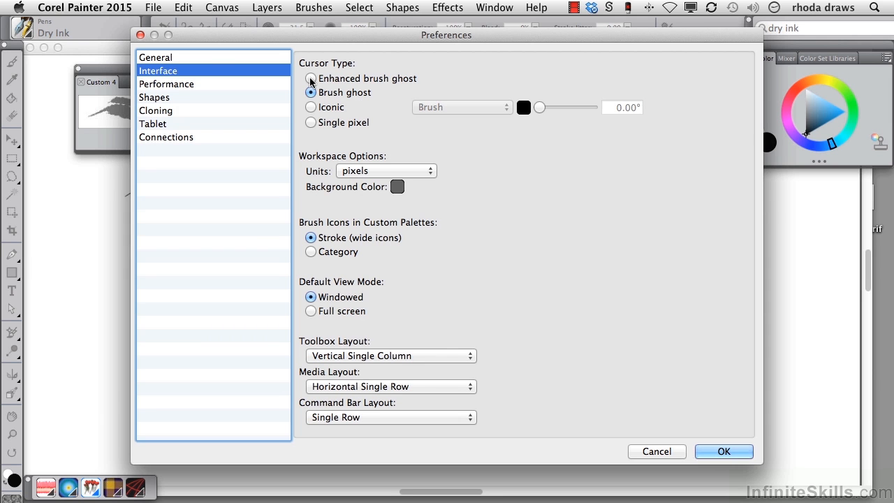
{"action": "left_click", "coordinate": [310, 78]}
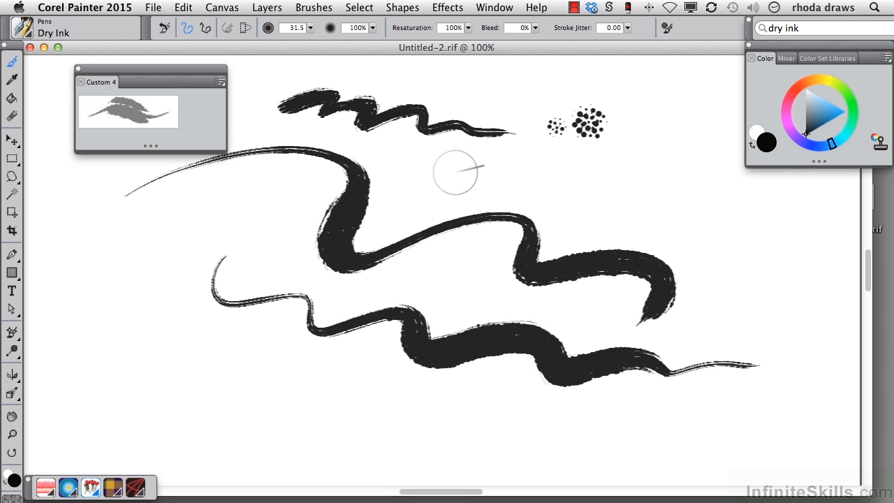
{"action": "mouse_move", "coordinate": [559, 156]}
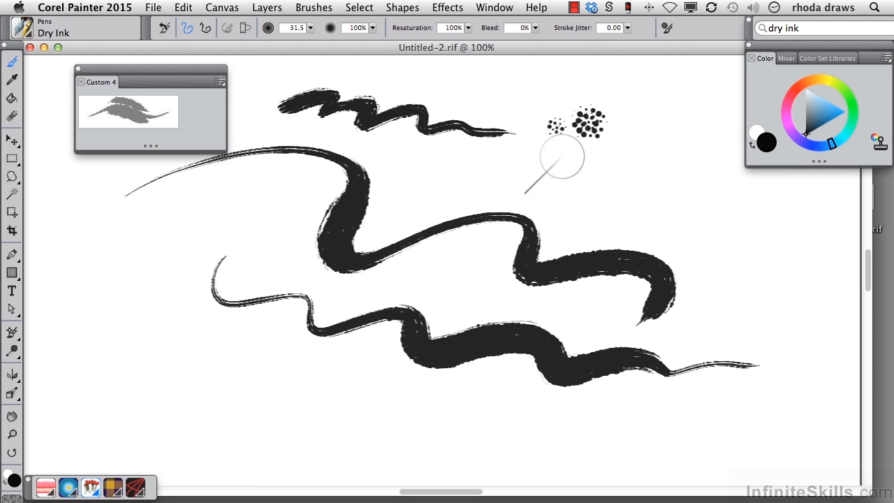
{"action": "mouse_move", "coordinate": [483, 195]}
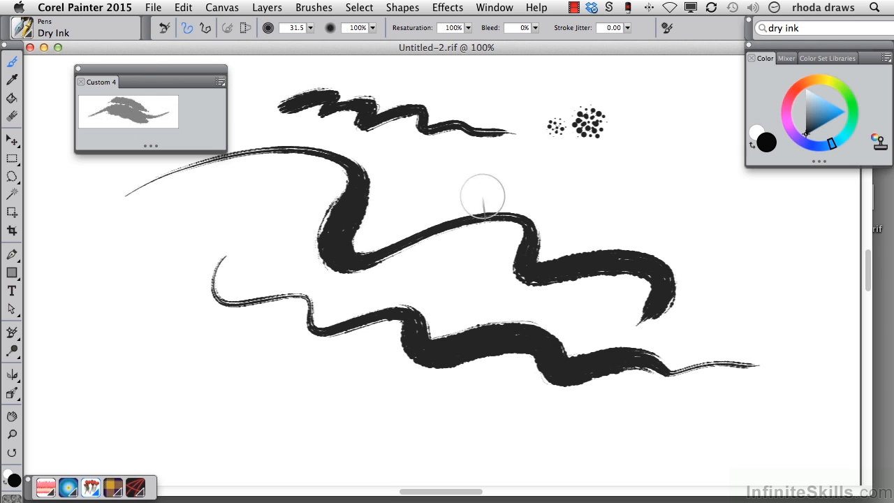
{"action": "mouse_move", "coordinate": [617, 226]}
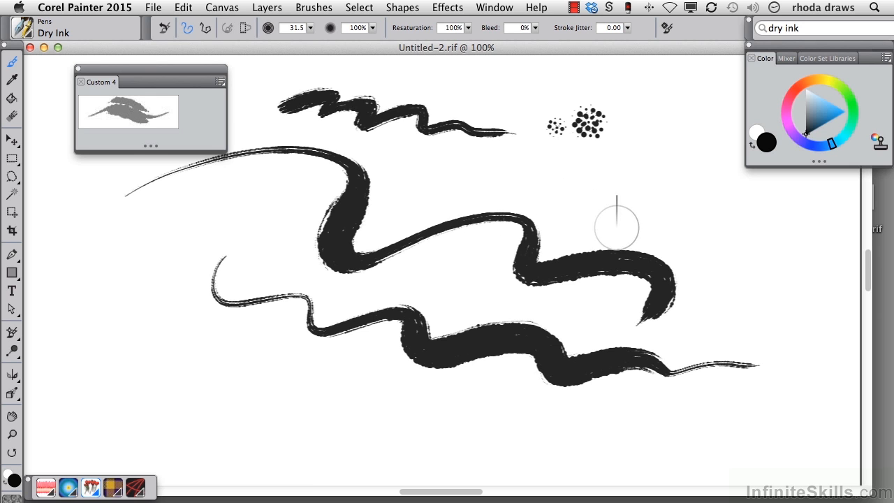
{"action": "mouse_move", "coordinate": [693, 171]}
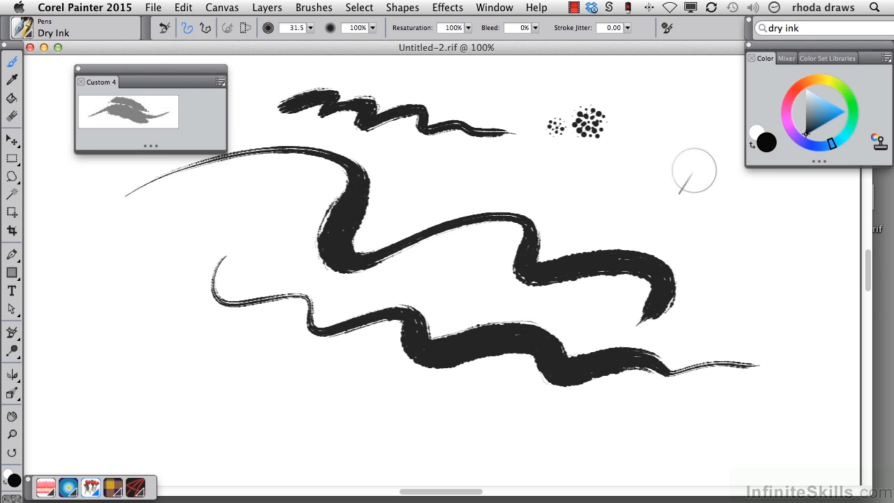
{"action": "mouse_move", "coordinate": [768, 243]}
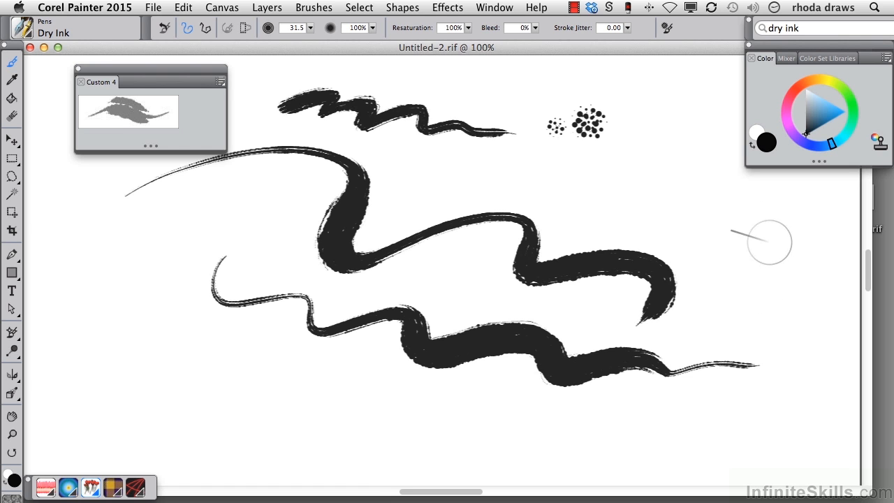
{"action": "mouse_move", "coordinate": [668, 230]}
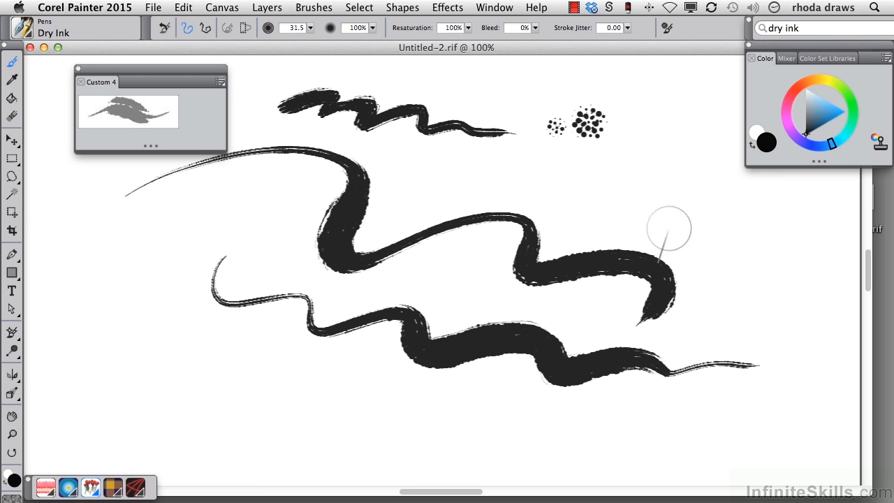
{"action": "mouse_move", "coordinate": [651, 207]}
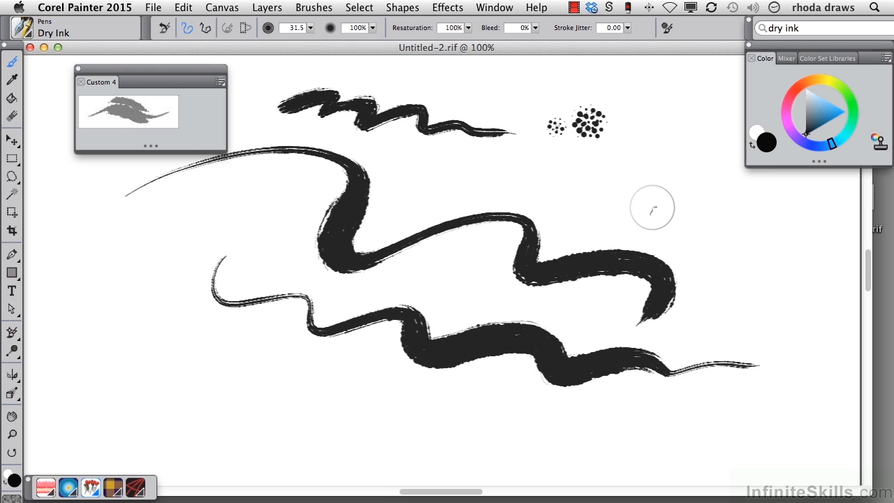
{"action": "mouse_move", "coordinate": [644, 209]}
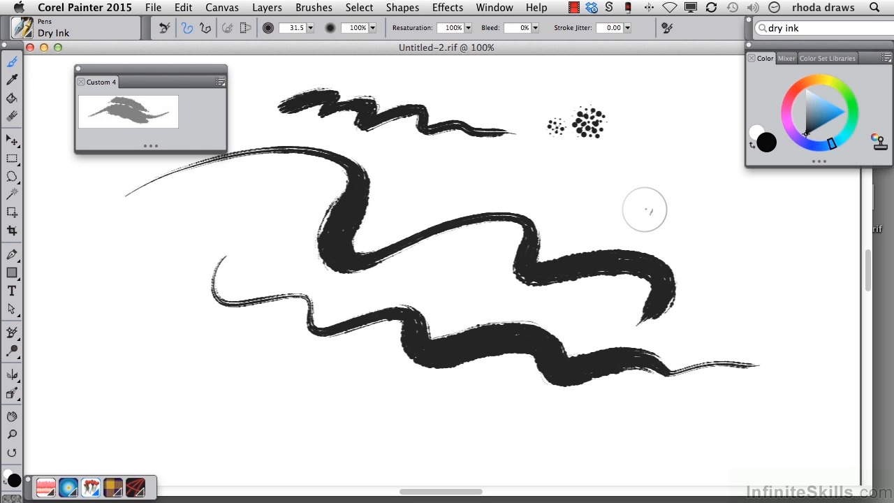
{"action": "mouse_move", "coordinate": [642, 190]}
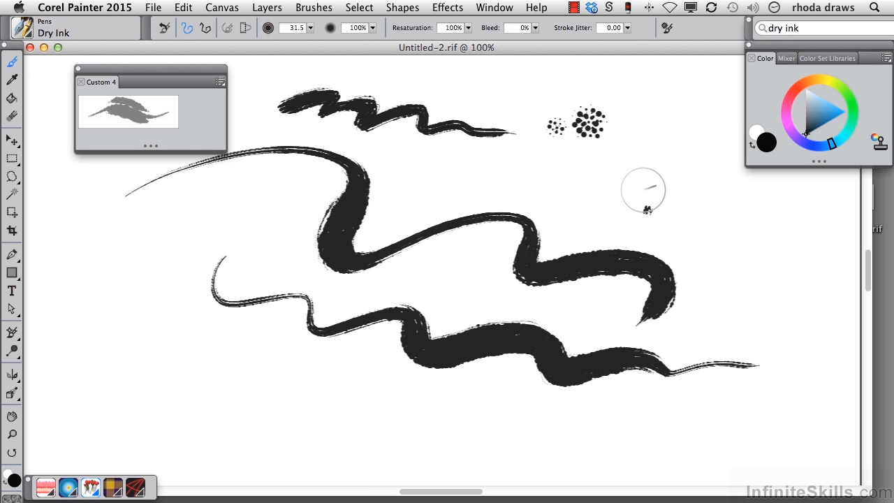
{"action": "mouse_move", "coordinate": [655, 189]}
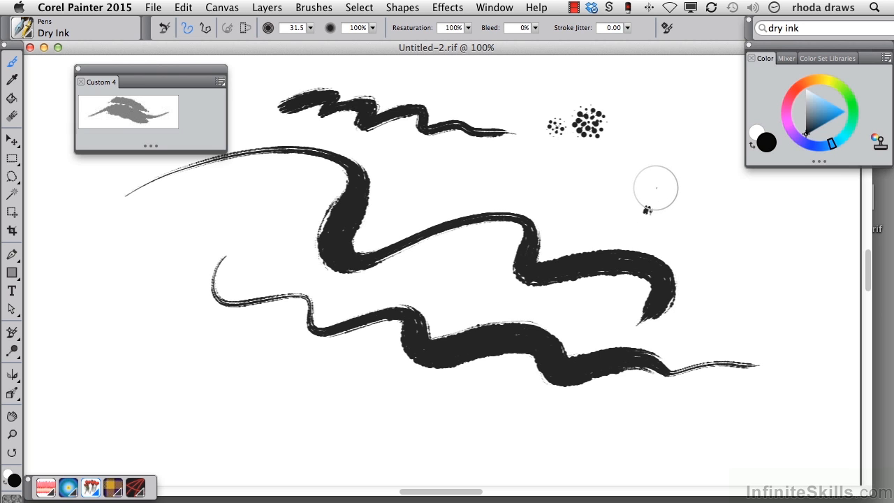
{"action": "mouse_move", "coordinate": [635, 192]}
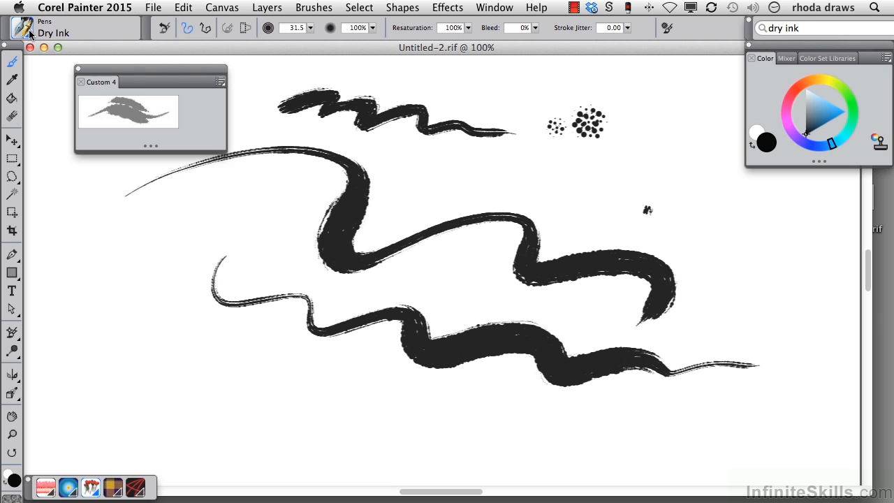
Pick the Real 6B Soft Pencil from Pencils and sketch thin pencil strokes near the top right.
{"action": "left_click", "coordinate": [21, 25]}
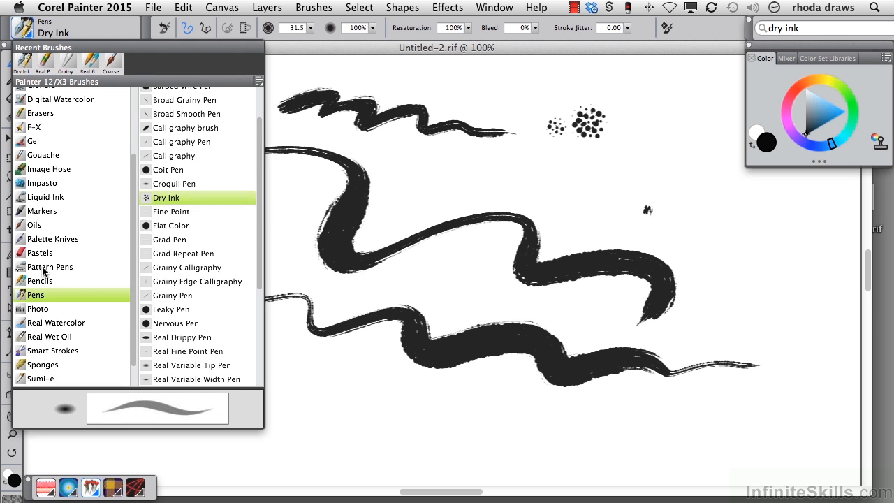
{"action": "left_click", "coordinate": [39, 280]}
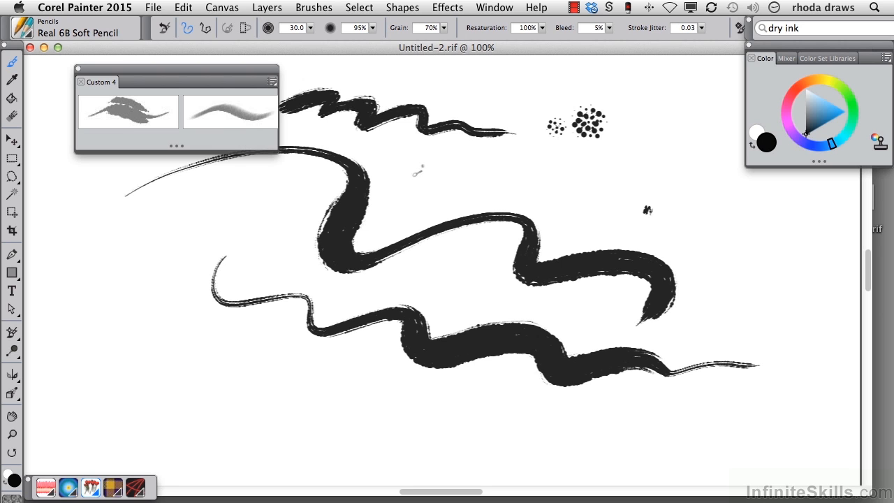
{"action": "left_click_drag", "start_coordinate": [412, 174], "coordinate": [531, 197]}
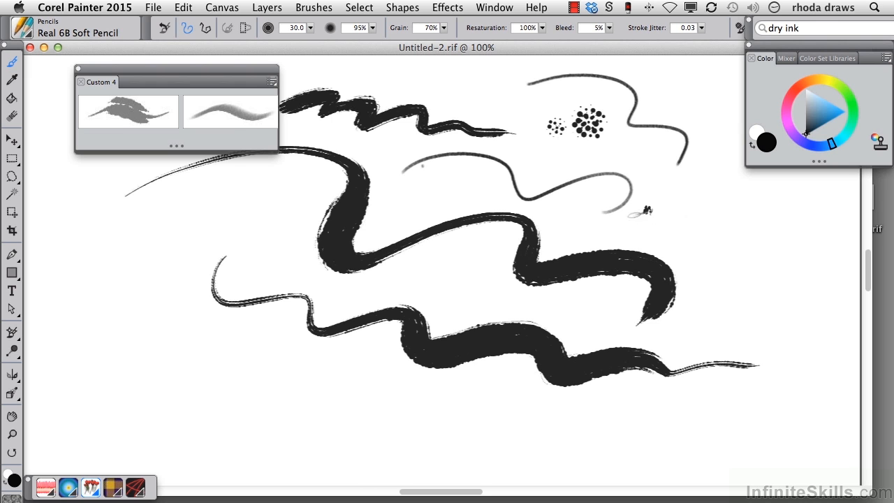
{"action": "mouse_move", "coordinate": [119, 307]}
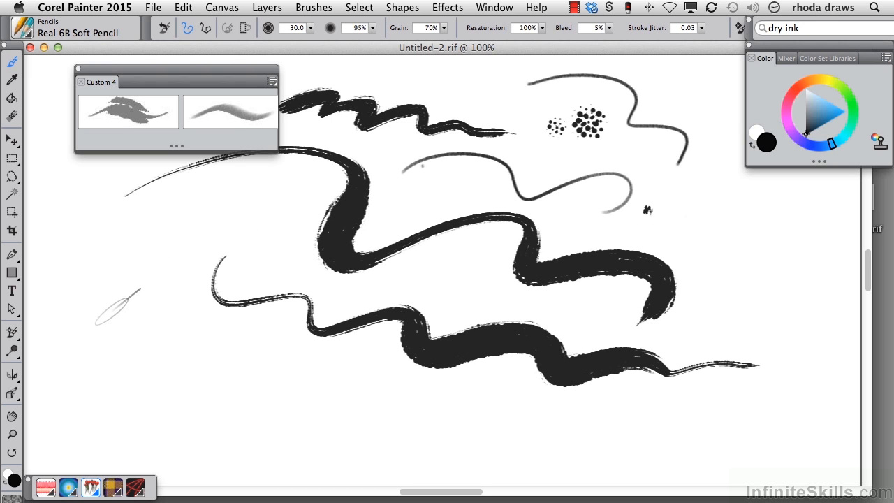
{"action": "mouse_move", "coordinate": [161, 366]}
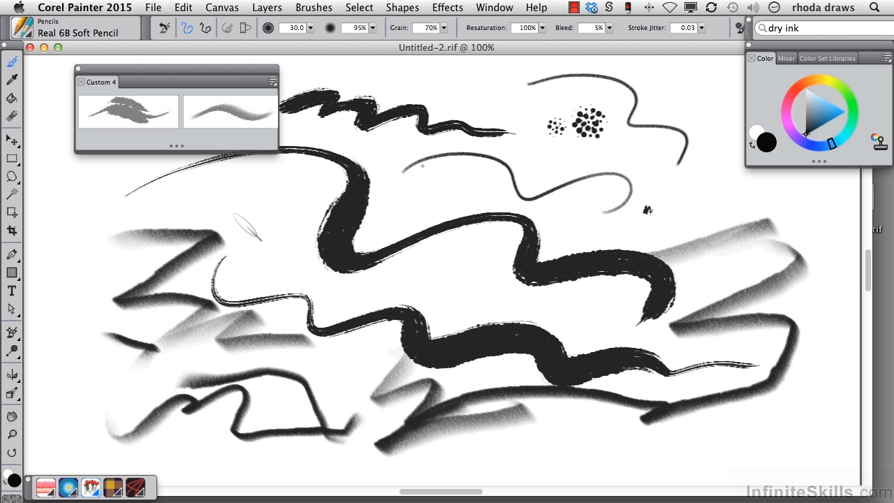
{"action": "left_click", "coordinate": [495, 8]}
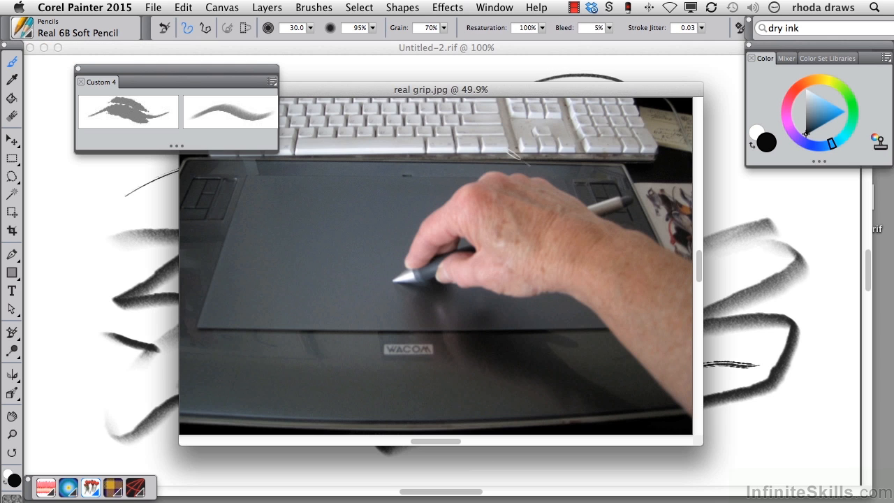
{"action": "mouse_move", "coordinate": [716, 170]}
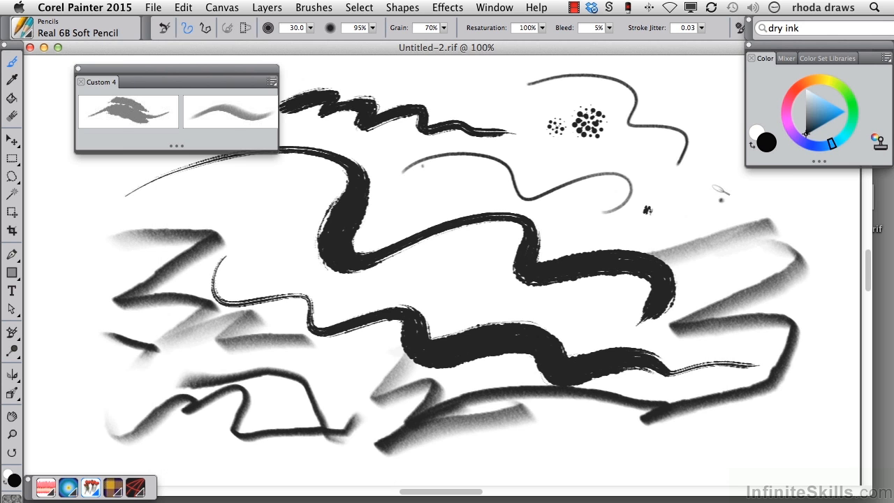
{"action": "mouse_move", "coordinate": [230, 112]}
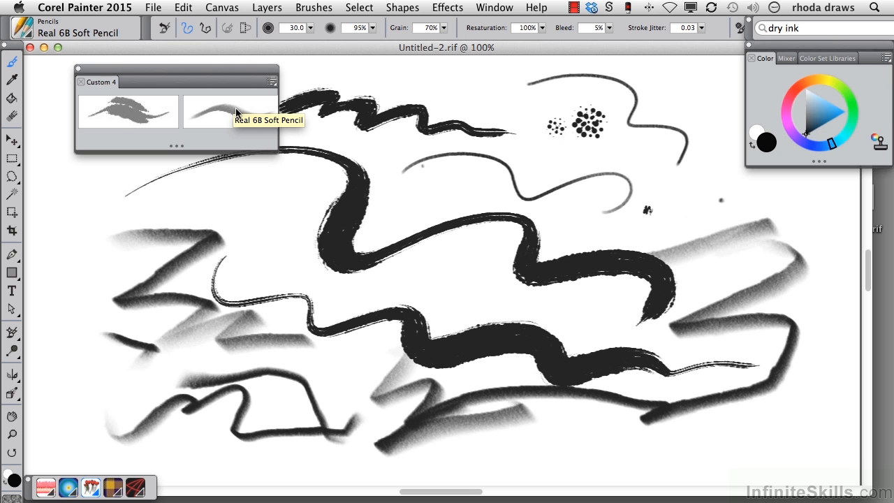
{"action": "mouse_move", "coordinate": [179, 148]}
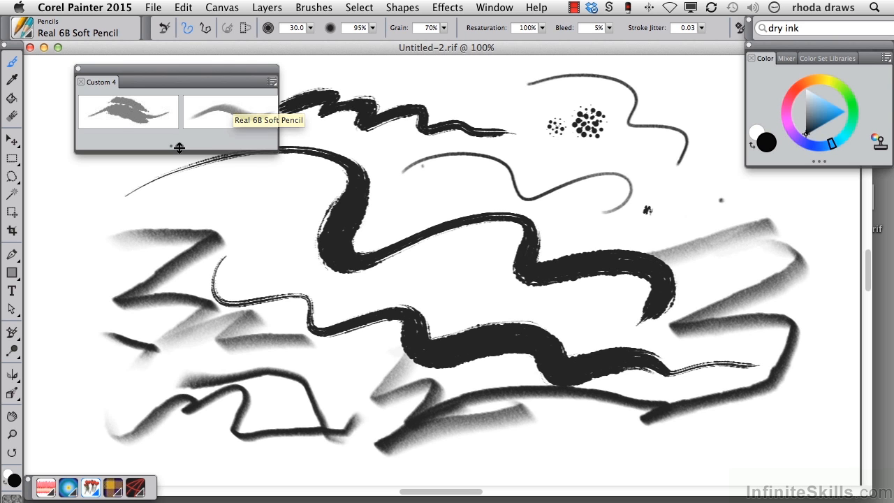
Choose the Grainy Water brush from the Blenders category in the Brush Library.
{"action": "left_click", "coordinate": [78, 28]}
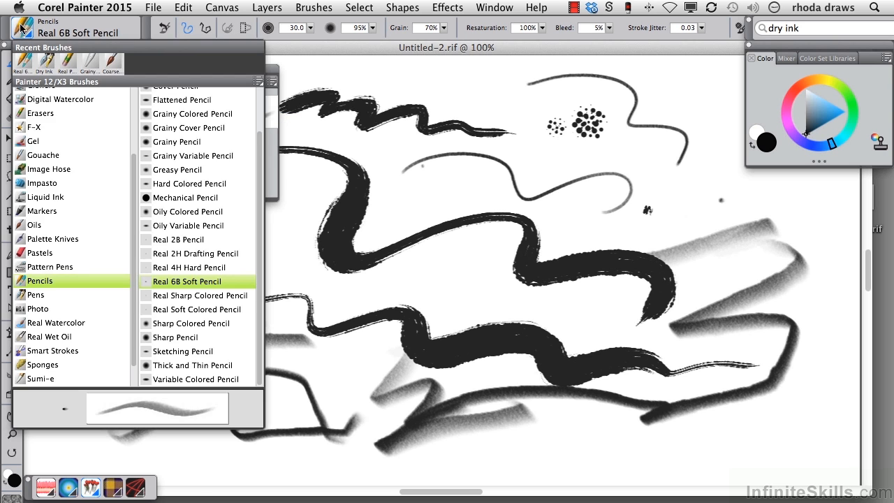
{"action": "scroll", "scroll_direction": "up", "scroll_amount": 3}
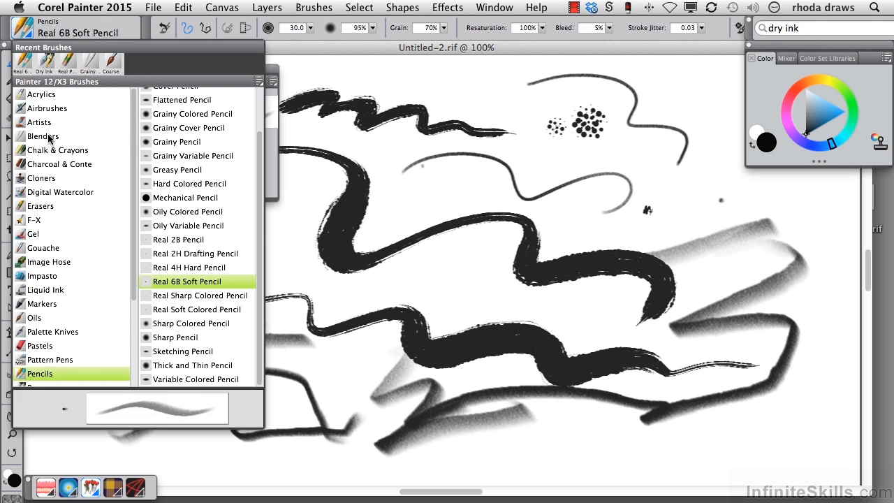
{"action": "left_click", "coordinate": [43, 137]}
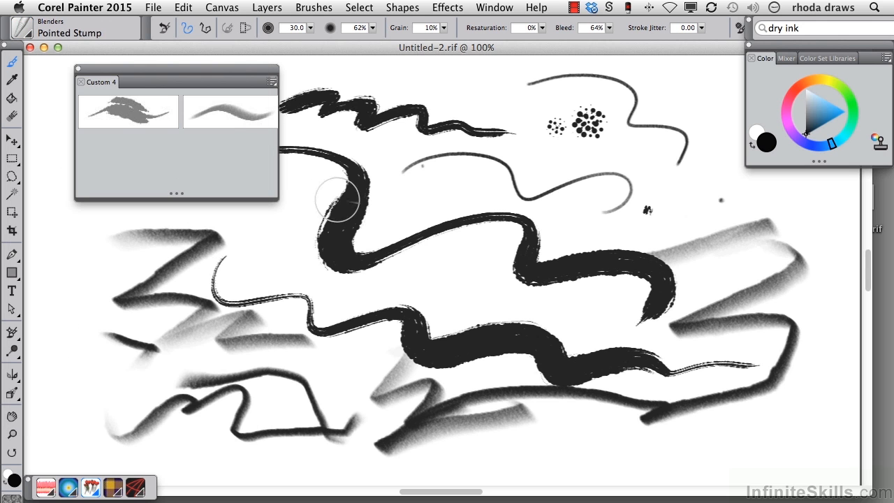
{"action": "mouse_move", "coordinate": [361, 198]}
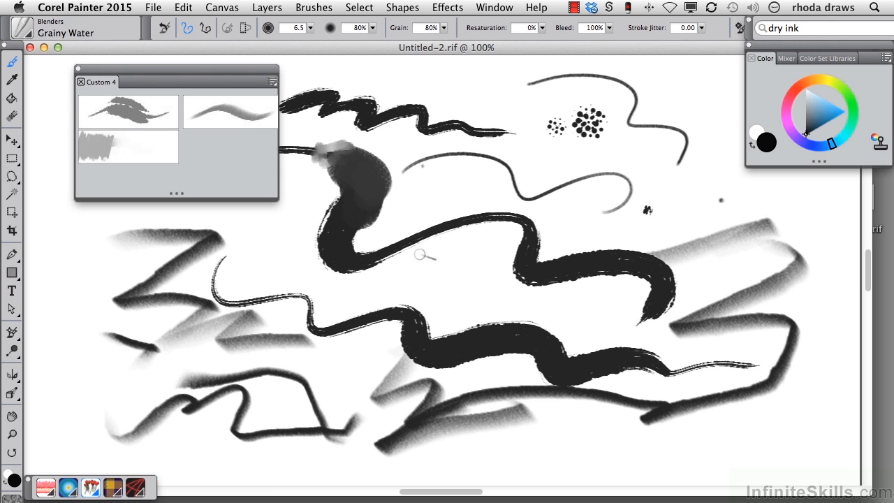
{"action": "mouse_move", "coordinate": [98, 147]}
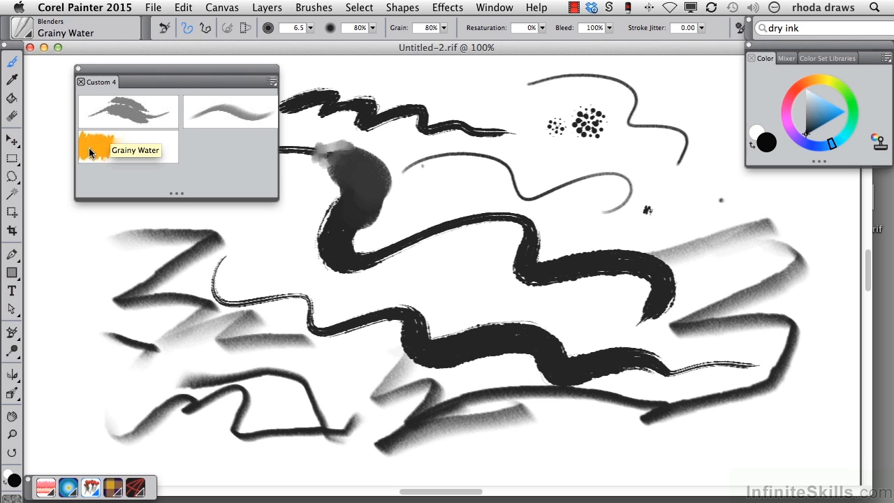
{"action": "mouse_move", "coordinate": [121, 162]}
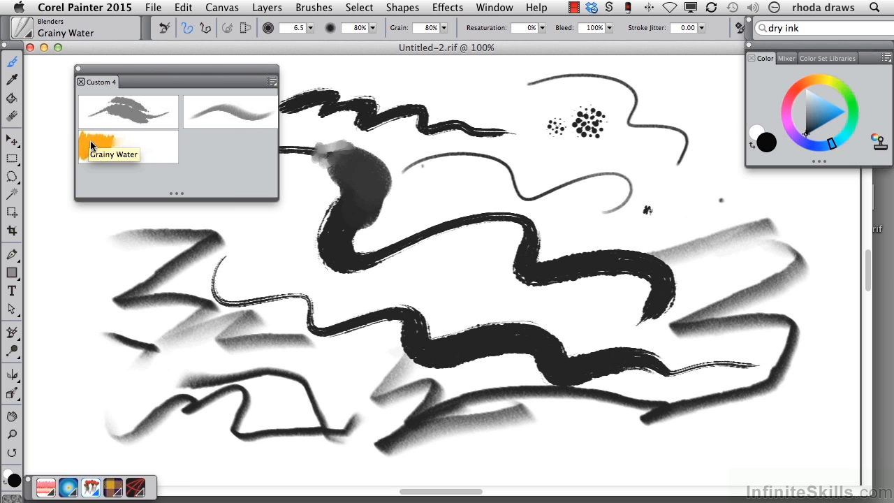
Show the Grainy Water entry in Custom 4 as its text name via Text View.
{"action": "right_click", "coordinate": [127, 145]}
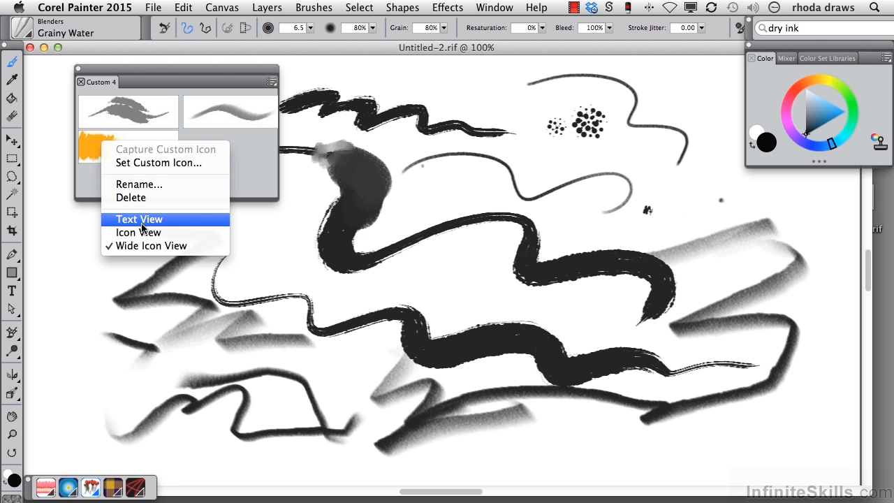
{"action": "left_click", "coordinate": [138, 218]}
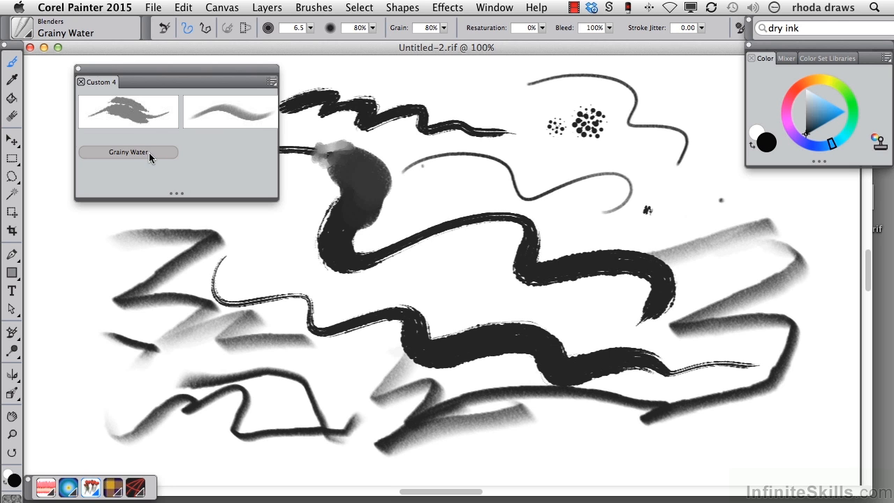
{"action": "mouse_move", "coordinate": [129, 112]}
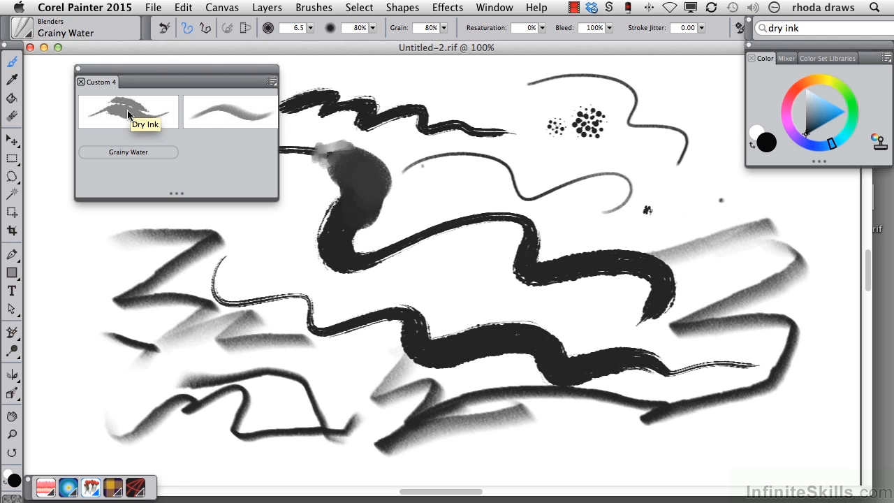
{"action": "mouse_move", "coordinate": [237, 113]}
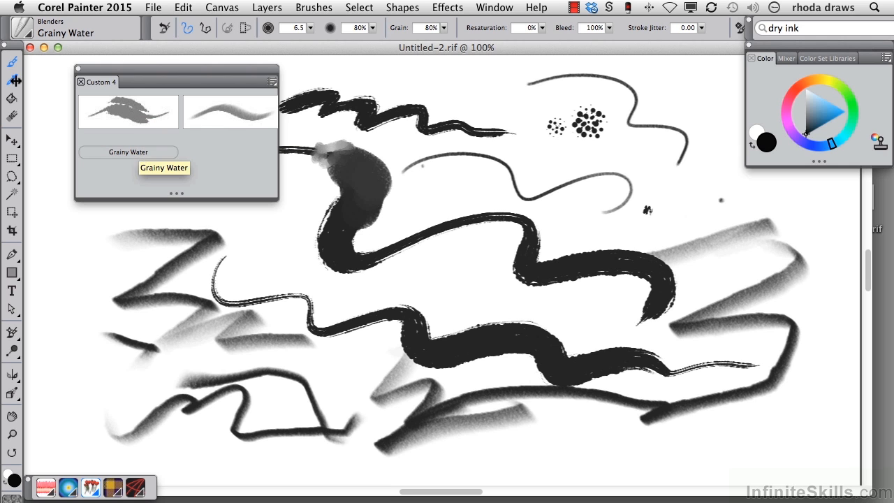
Add the Real Pointy Eraser from Erasers to the Custom 4 palette.
{"action": "left_click", "coordinate": [70, 26]}
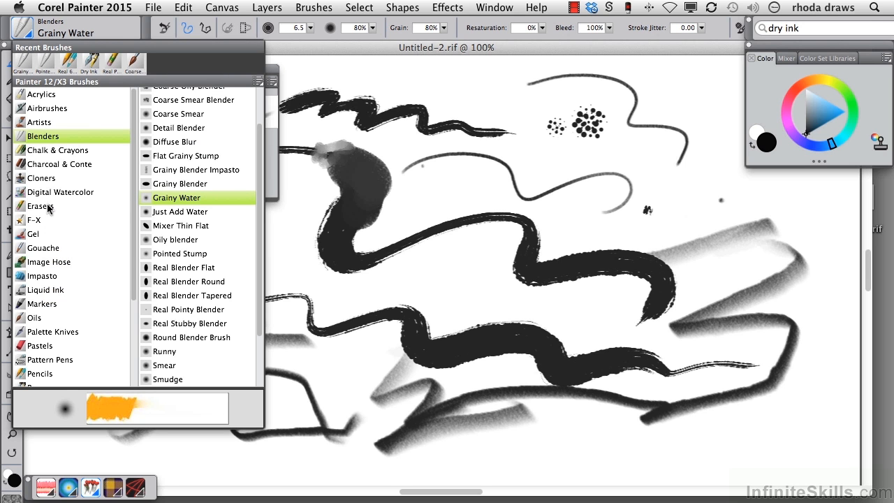
{"action": "left_click", "coordinate": [41, 206]}
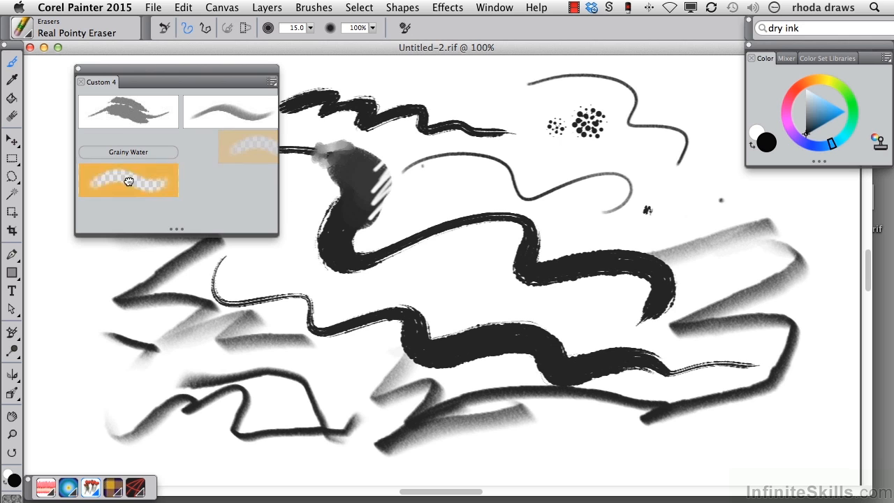
{"action": "left_click", "coordinate": [128, 181]}
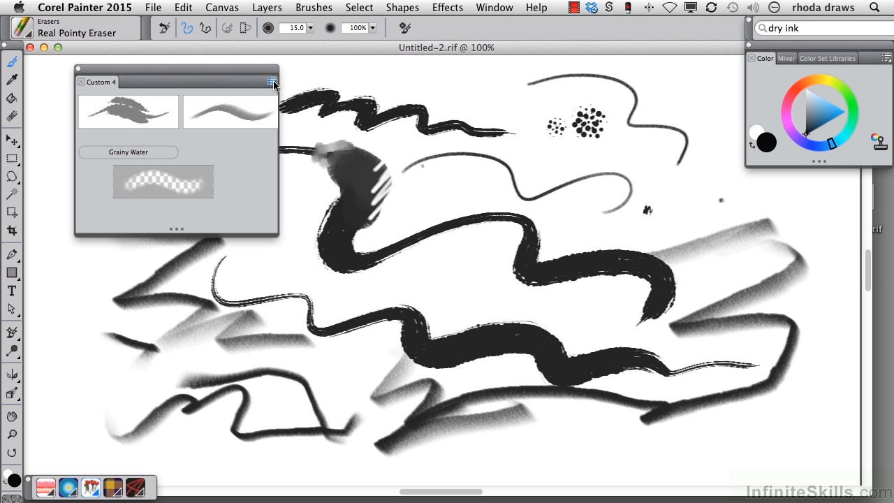
Switch the Custom 4 palette to Small Icons display.
{"action": "left_click", "coordinate": [271, 80]}
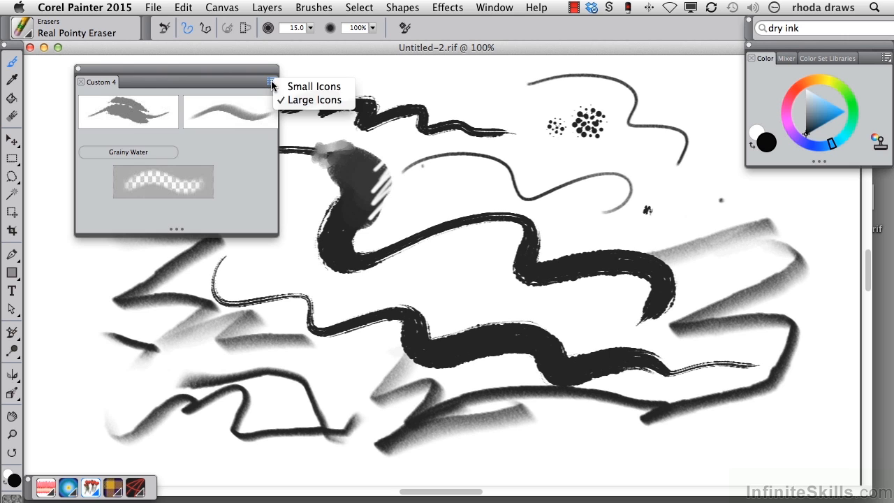
{"action": "left_click", "coordinate": [313, 87]}
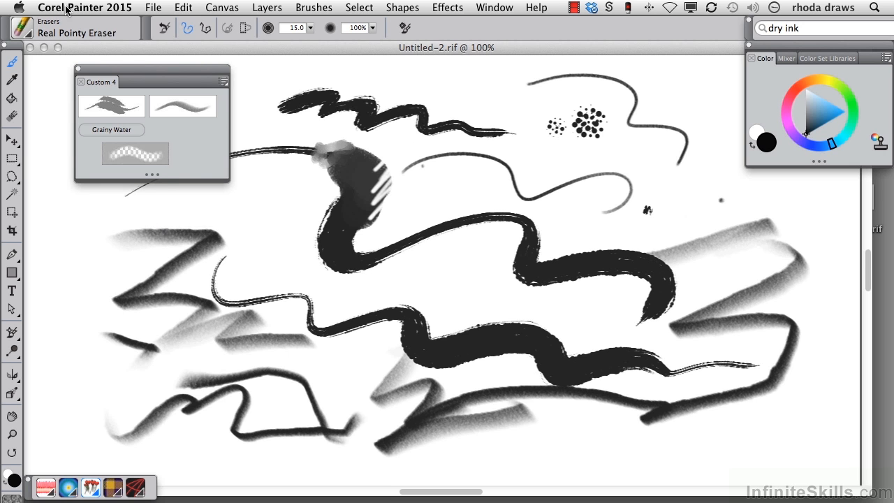
{"action": "left_click", "coordinate": [84, 7]}
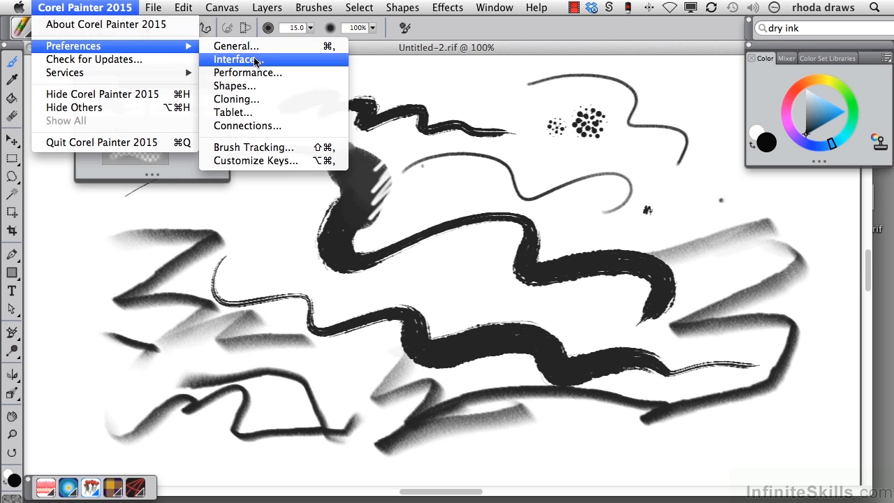
Keep Stroke (wide icons) for Brush Icons in Custom Palettes in the Interface preferences.
{"action": "left_click", "coordinate": [234, 58]}
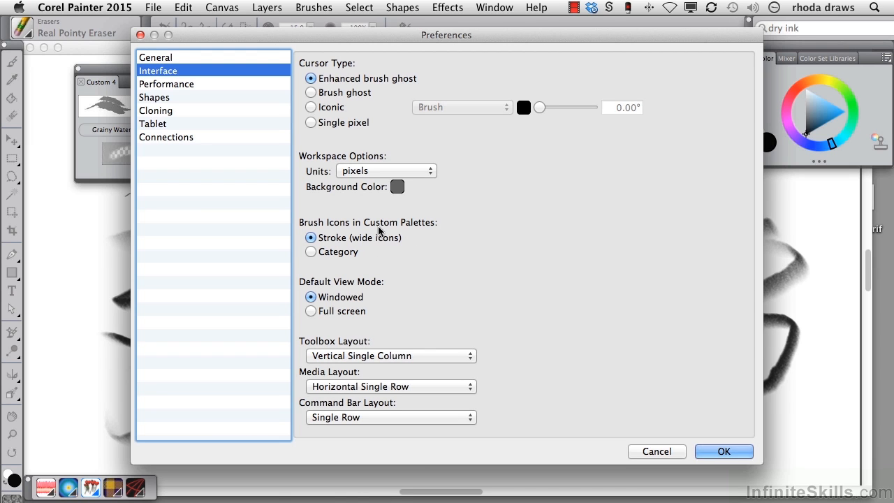
{"action": "mouse_move", "coordinate": [411, 234]}
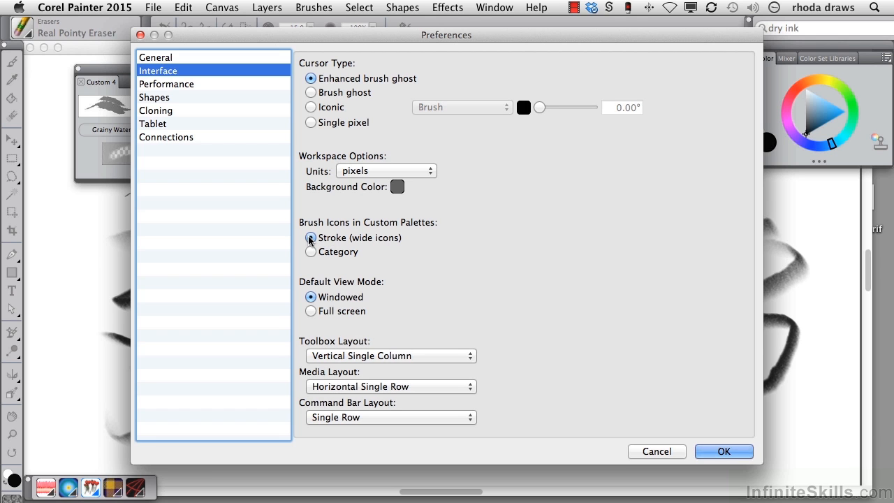
{"action": "left_click", "coordinate": [310, 251]}
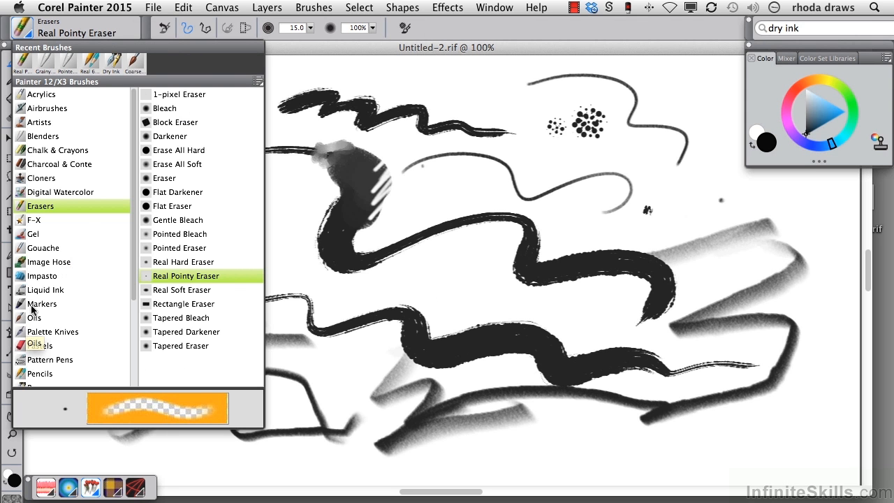
Select the Scratchboard Tool from the Pens category for the Custom 4 palette.
{"action": "scroll", "scroll_direction": "down", "scroll_amount": 3}
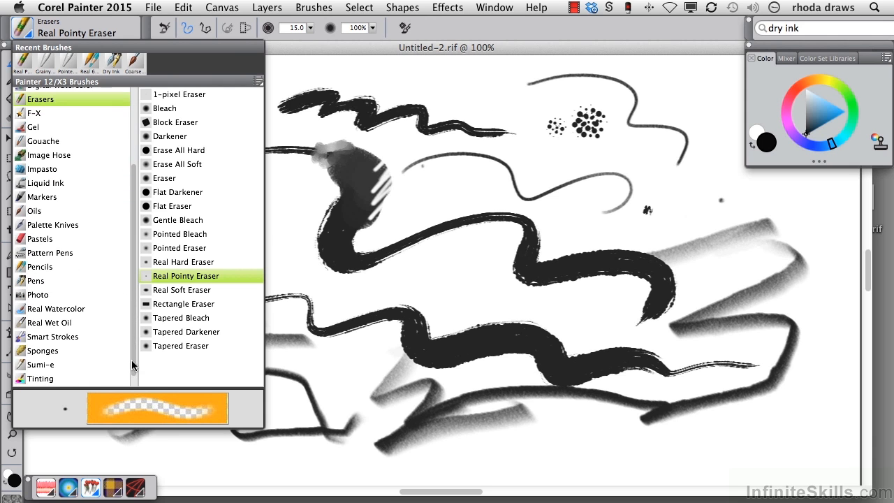
{"action": "left_click", "coordinate": [35, 281]}
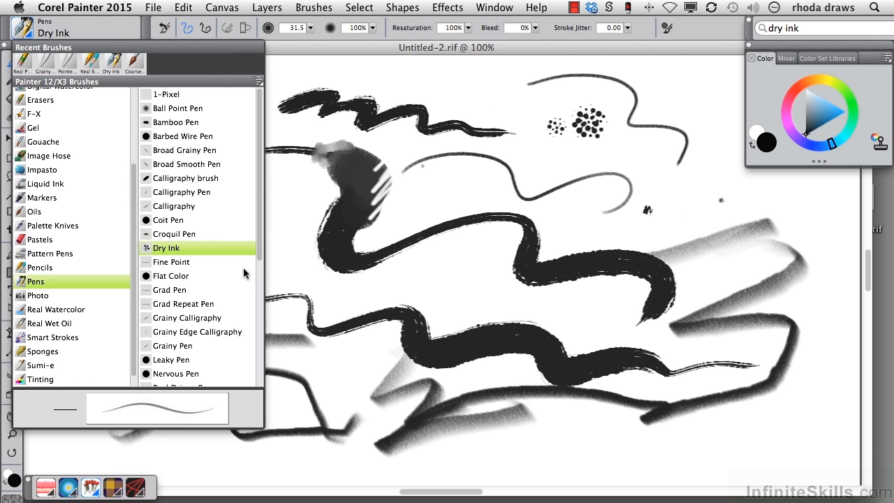
{"action": "scroll", "scroll_direction": "down", "scroll_amount": 3}
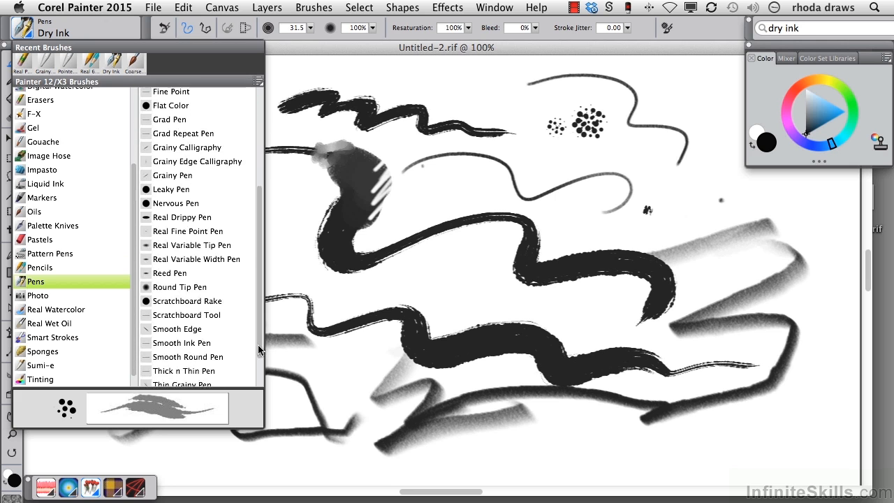
{"action": "left_click", "coordinate": [186, 314]}
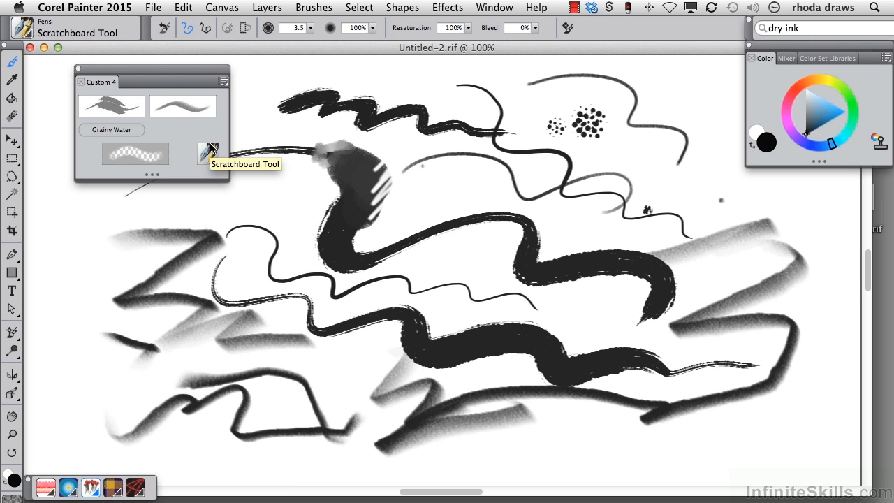
{"action": "mouse_move", "coordinate": [210, 152]}
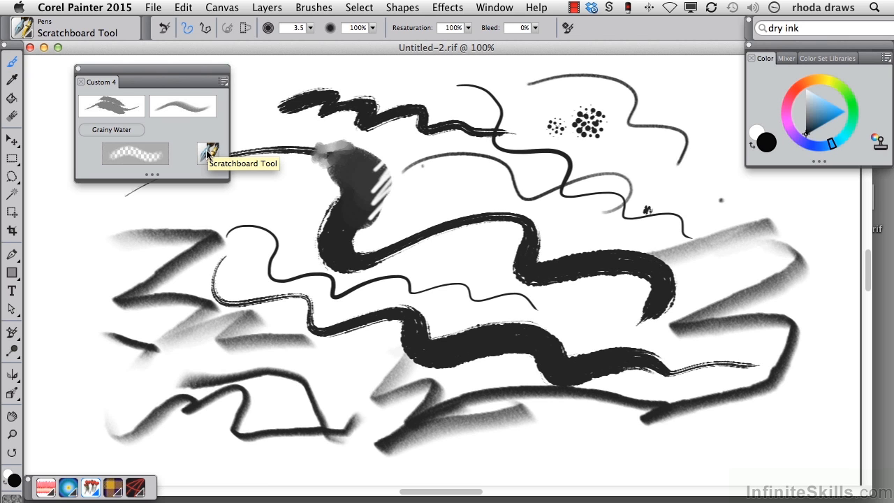
{"action": "mouse_move", "coordinate": [198, 105]}
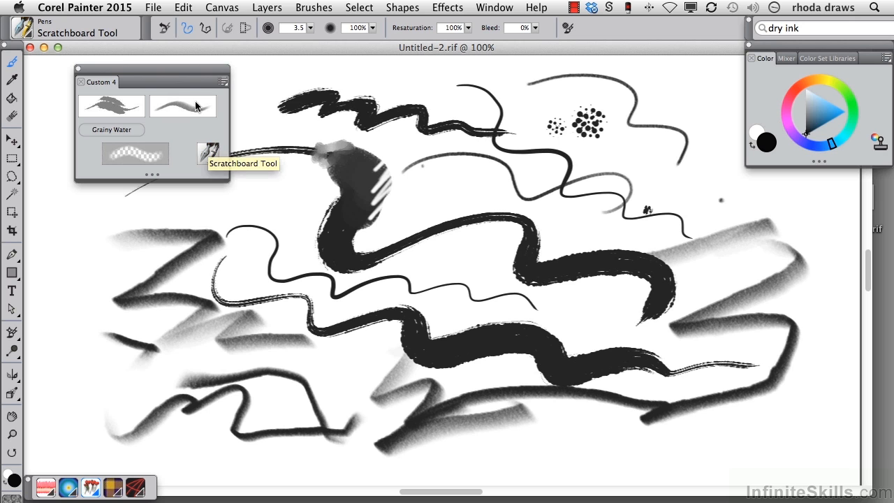
{"action": "mouse_move", "coordinate": [110, 106]}
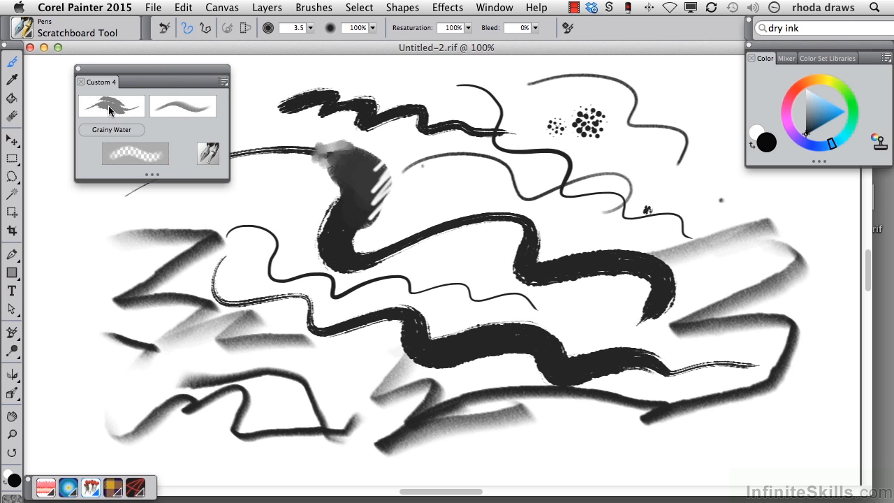
Make Dry Ink from the Custom 4 palette the current brush.
{"action": "left_click", "coordinate": [111, 105]}
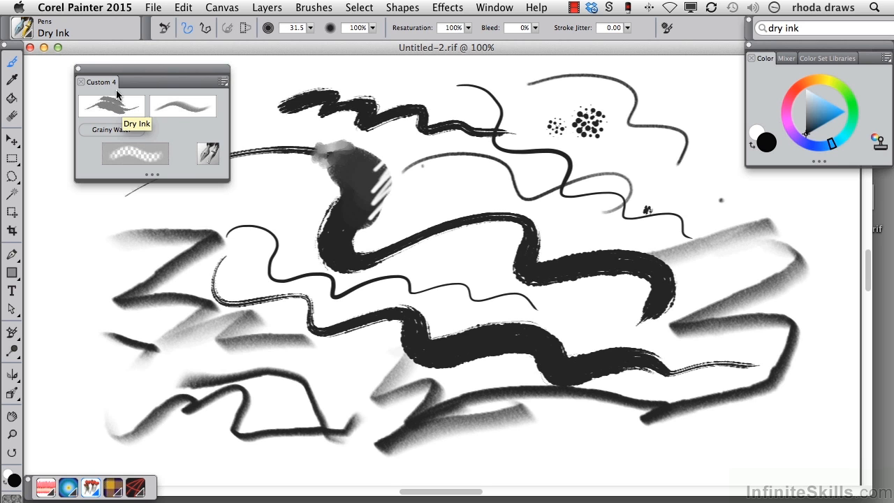
{"action": "mouse_move", "coordinate": [119, 142]}
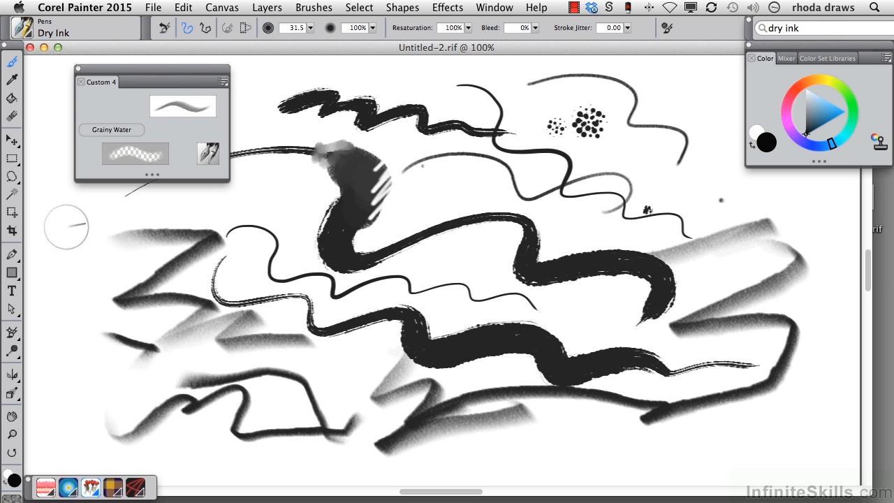
{"action": "mouse_move", "coordinate": [106, 109]}
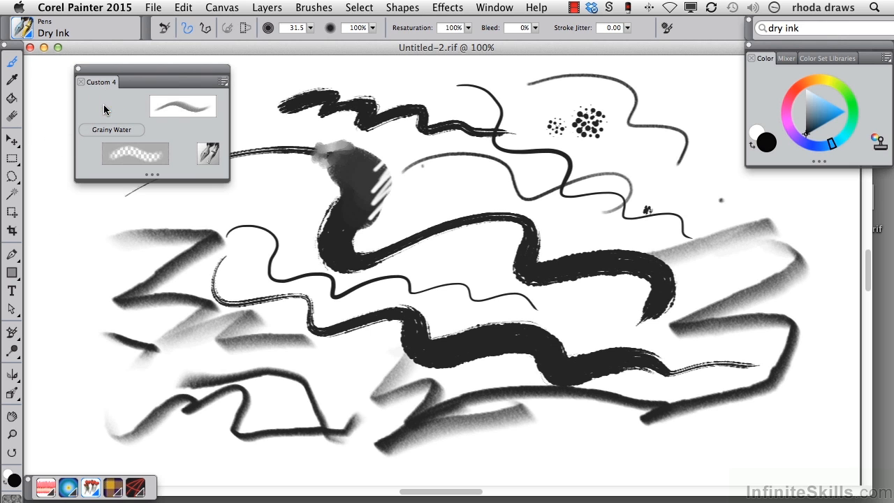
{"action": "mouse_move", "coordinate": [113, 106]}
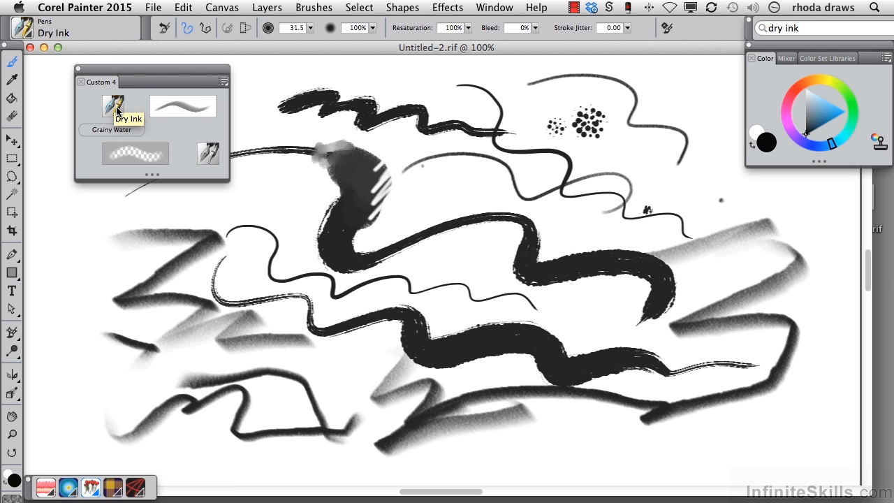
{"action": "mouse_move", "coordinate": [208, 153]}
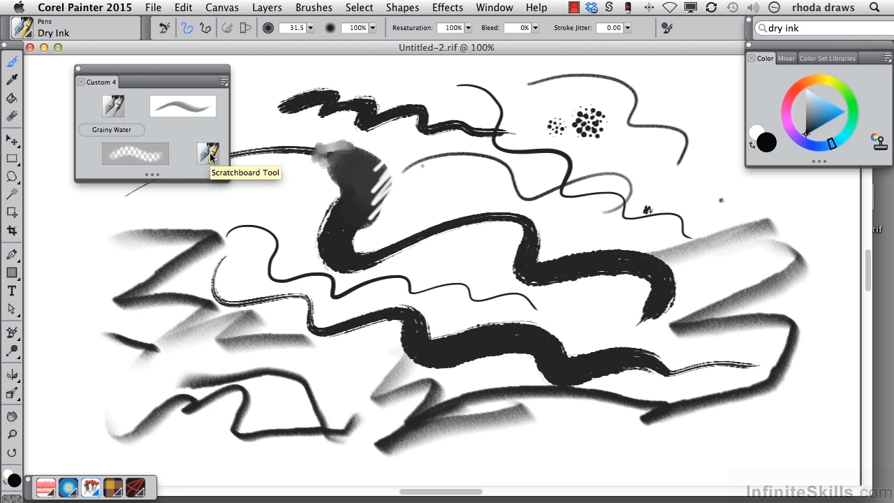
{"action": "mouse_move", "coordinate": [207, 160]}
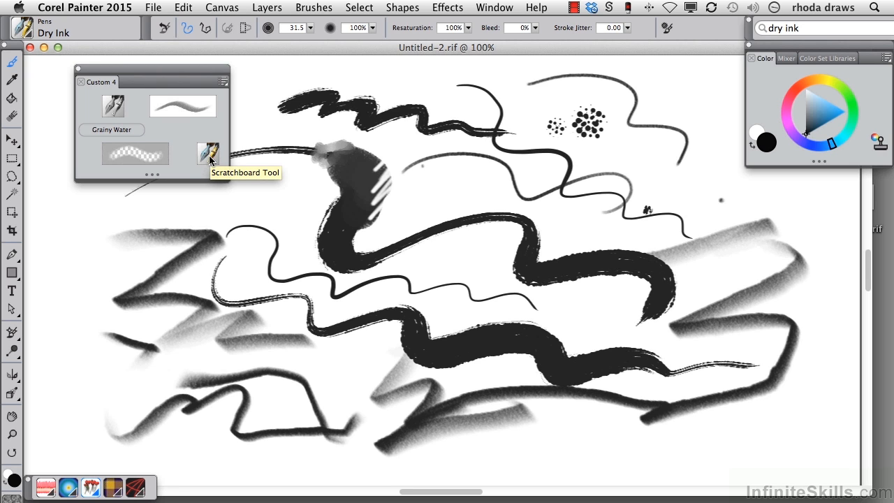
{"action": "mouse_move", "coordinate": [225, 203]}
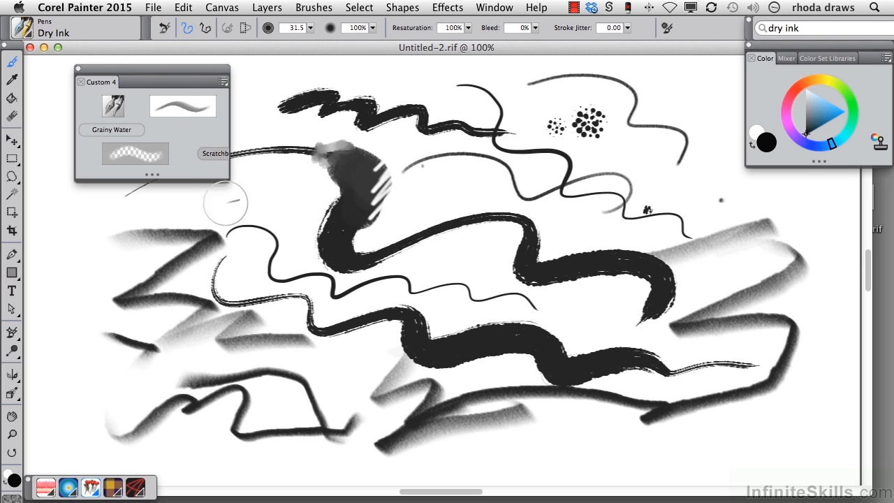
{"action": "mouse_move", "coordinate": [217, 152]}
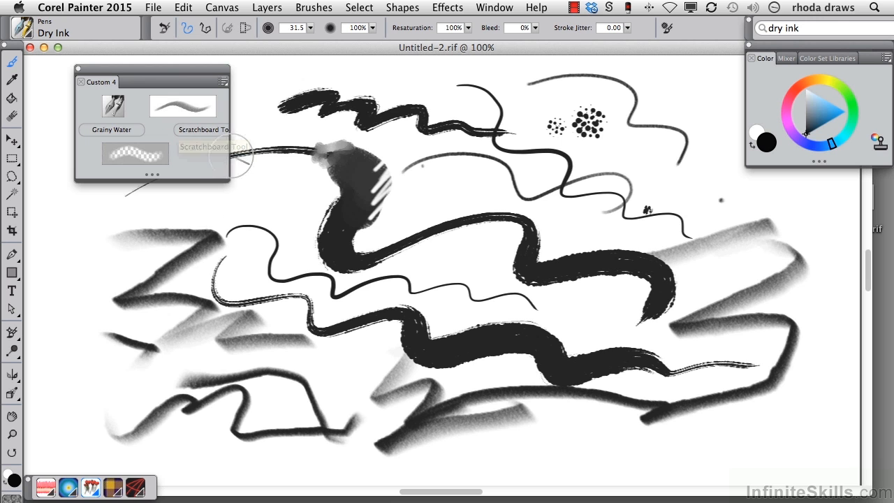
{"action": "mouse_move", "coordinate": [207, 148]}
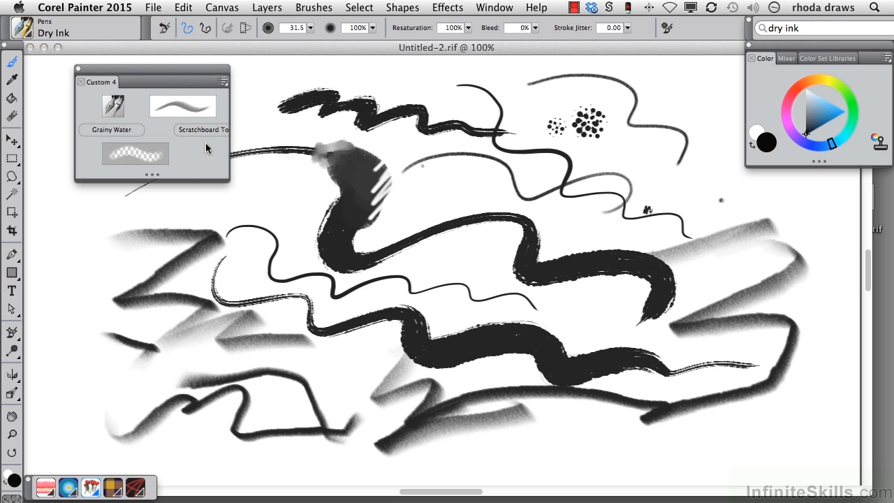
{"action": "mouse_move", "coordinate": [182, 104]}
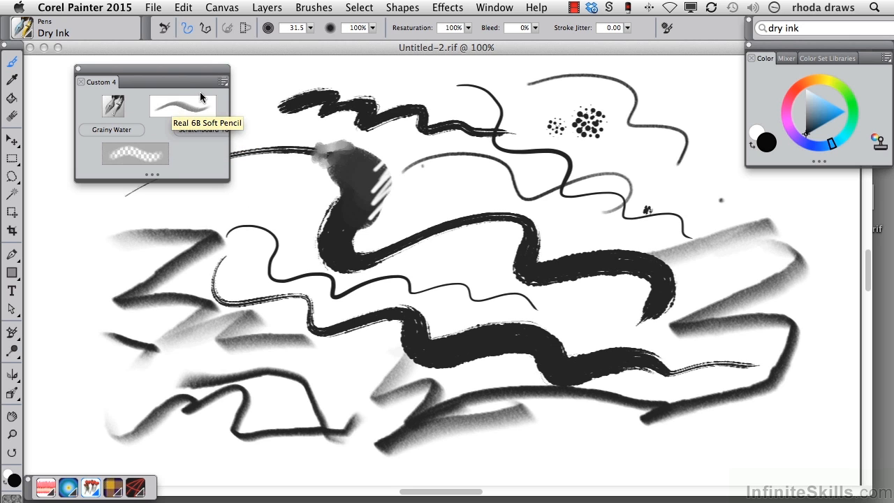
{"action": "mouse_move", "coordinate": [251, 155]}
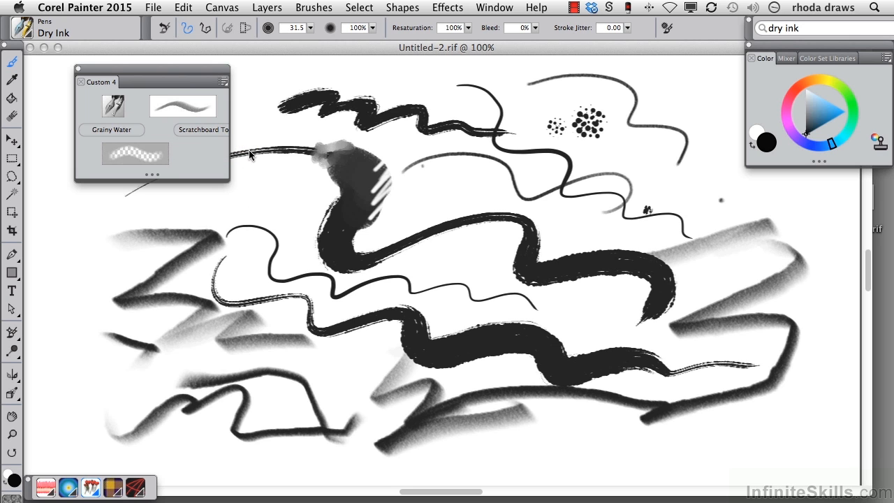
{"action": "mouse_move", "coordinate": [246, 164]}
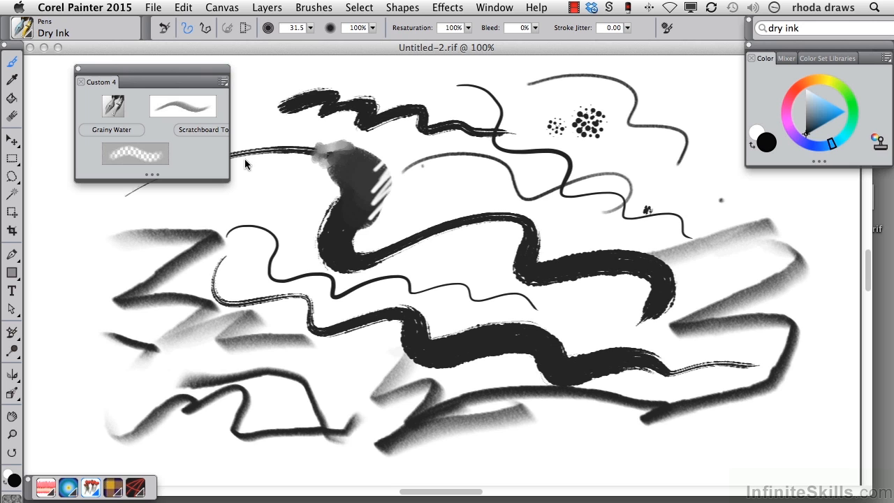
{"action": "mouse_move", "coordinate": [204, 155]}
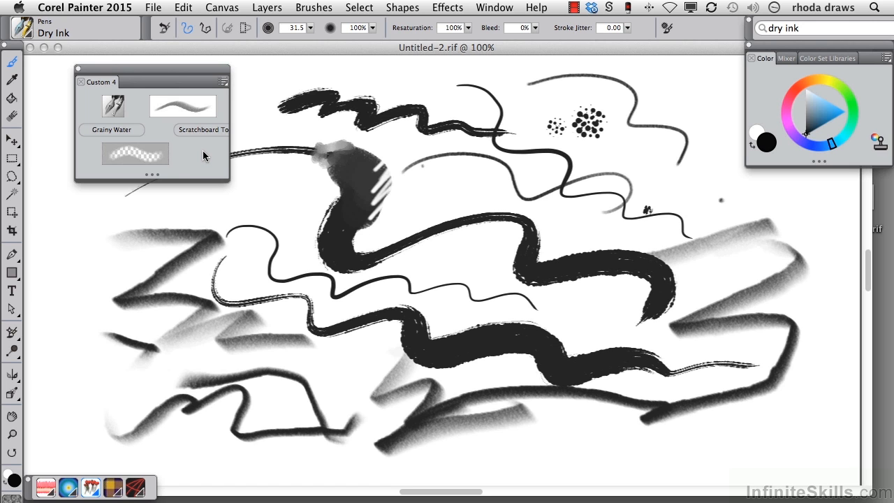
{"action": "mouse_move", "coordinate": [204, 168]}
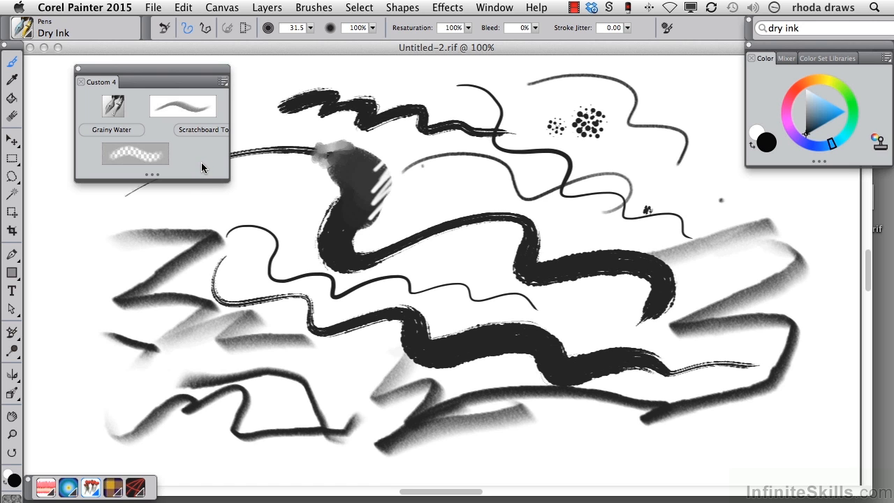
{"action": "mouse_move", "coordinate": [408, 300]}
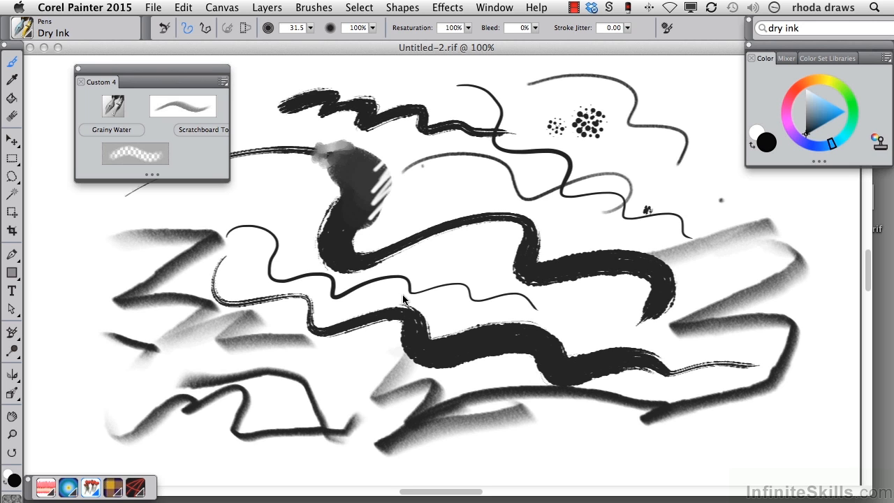
{"action": "mouse_move", "coordinate": [416, 301]}
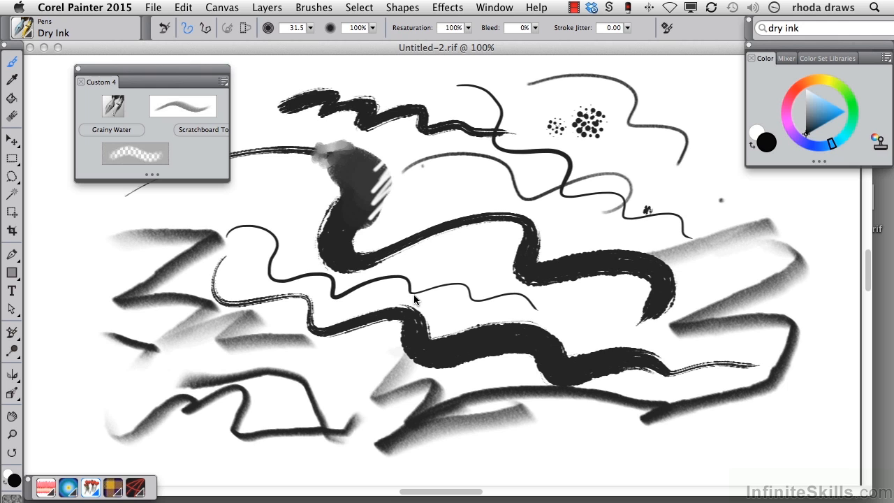
{"action": "mouse_move", "coordinate": [773, 78]}
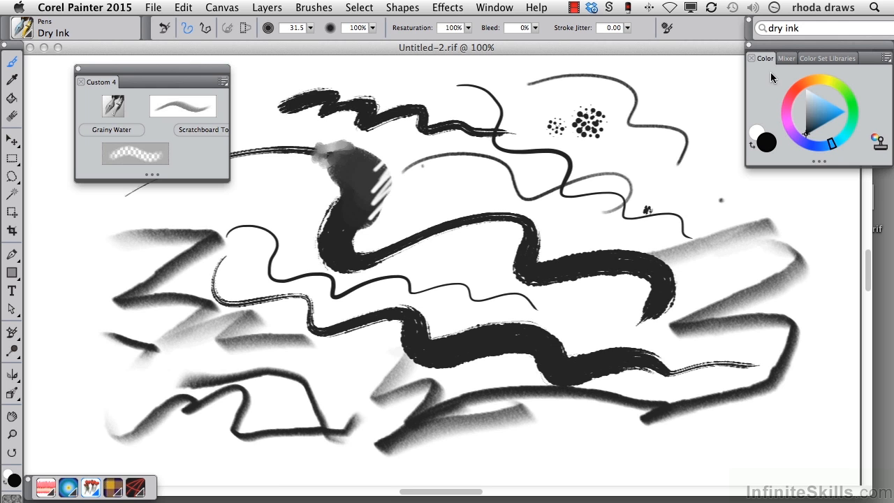
{"action": "mouse_move", "coordinate": [799, 90]}
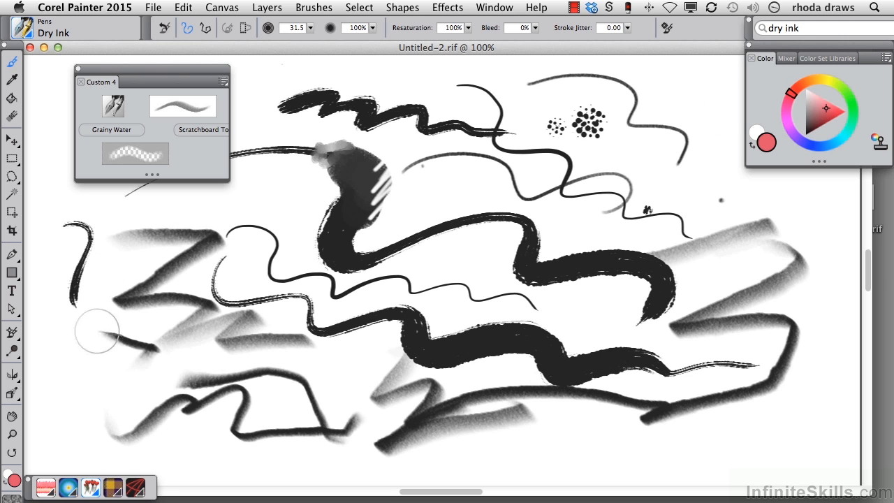
Paint a short red Dry Ink stroke near the canvas left edge.
{"action": "left_click_drag", "start_coordinate": [70, 342], "coordinate": [63, 388]}
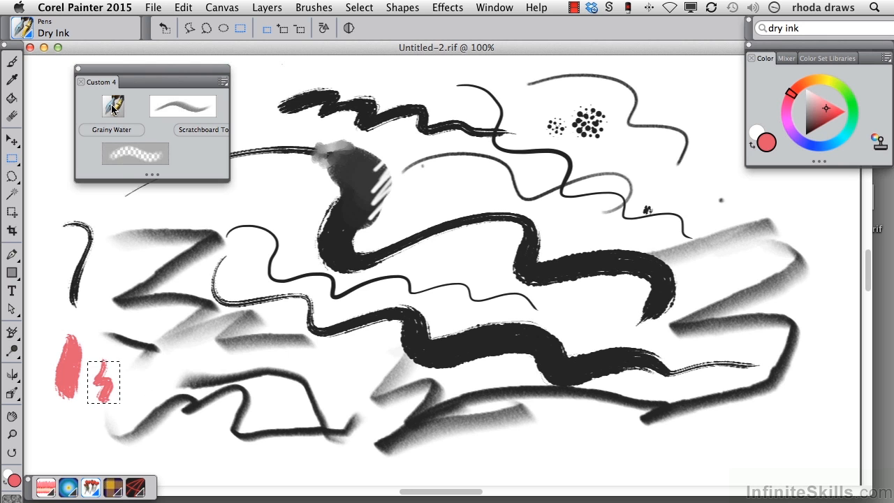
{"action": "right_click", "coordinate": [113, 106]}
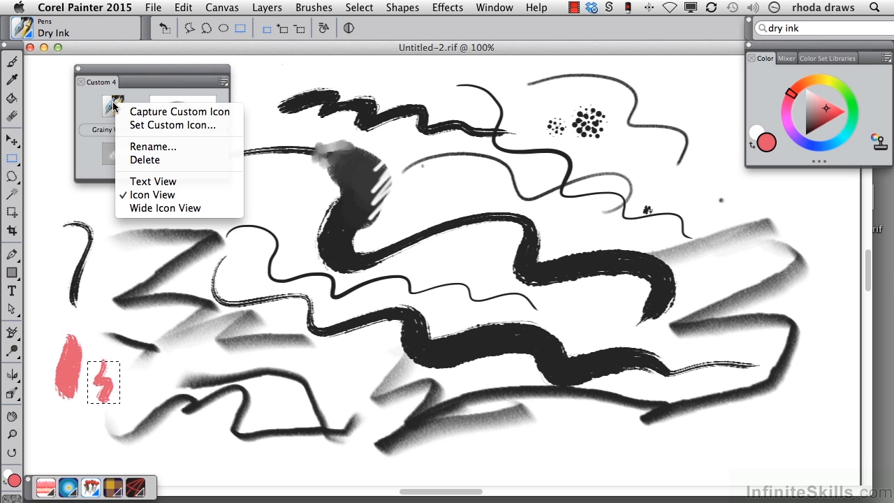
{"action": "mouse_move", "coordinate": [179, 112]}
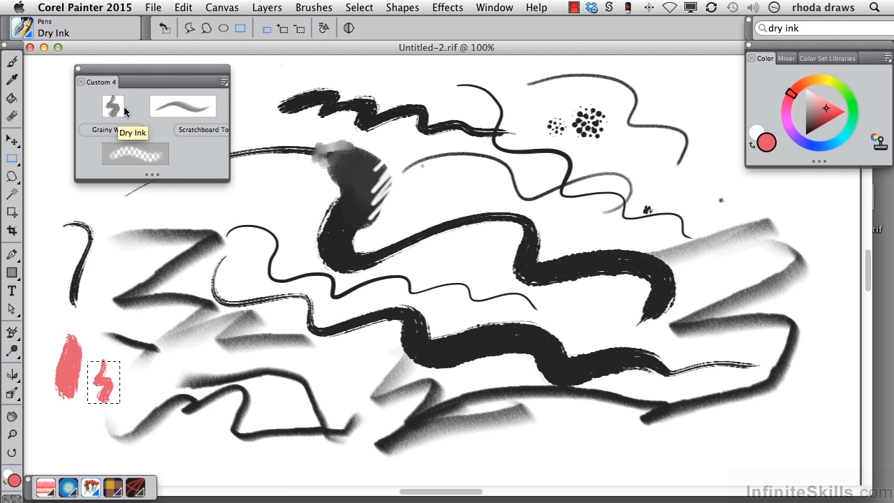
{"action": "mouse_move", "coordinate": [105, 335]}
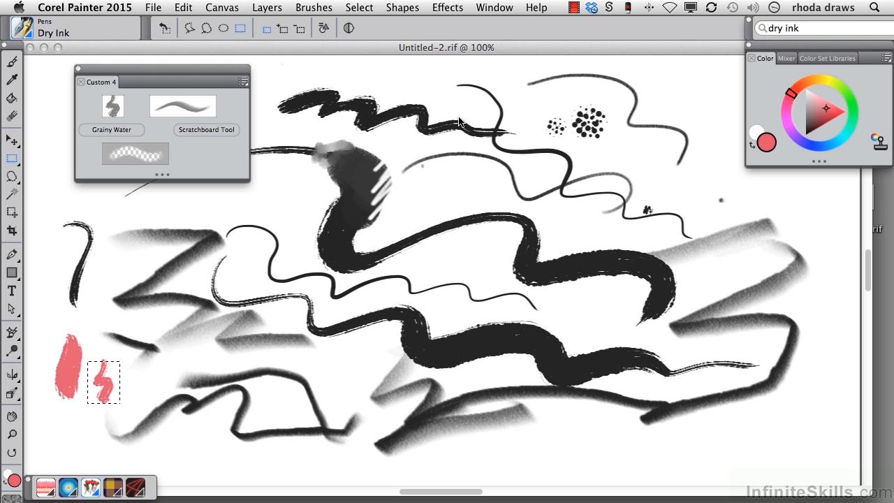
{"action": "mouse_move", "coordinate": [460, 53]}
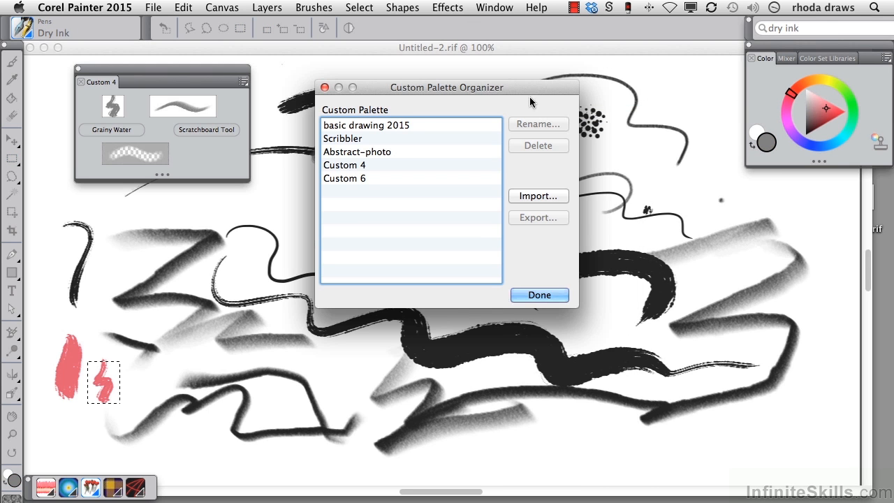
{"action": "mouse_move", "coordinate": [126, 95]}
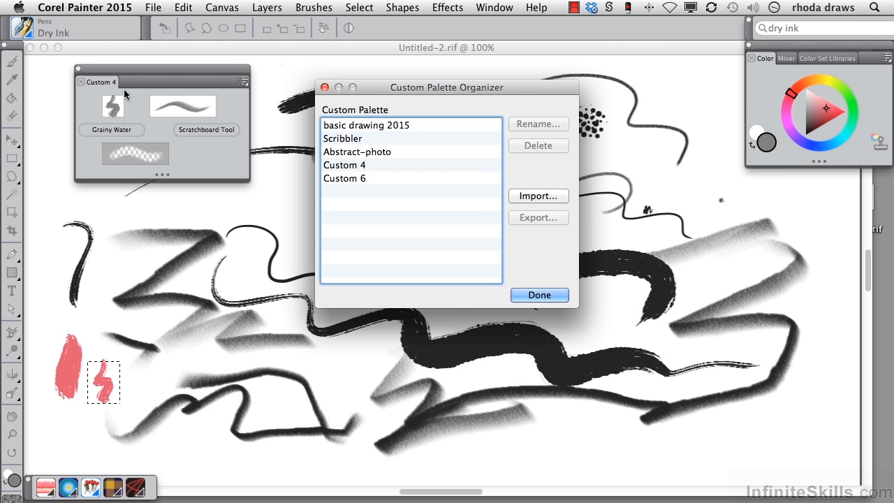
Rename the Custom 4 palette to 'drawing' in the Custom Palette Organizer.
{"action": "left_click", "coordinate": [343, 165]}
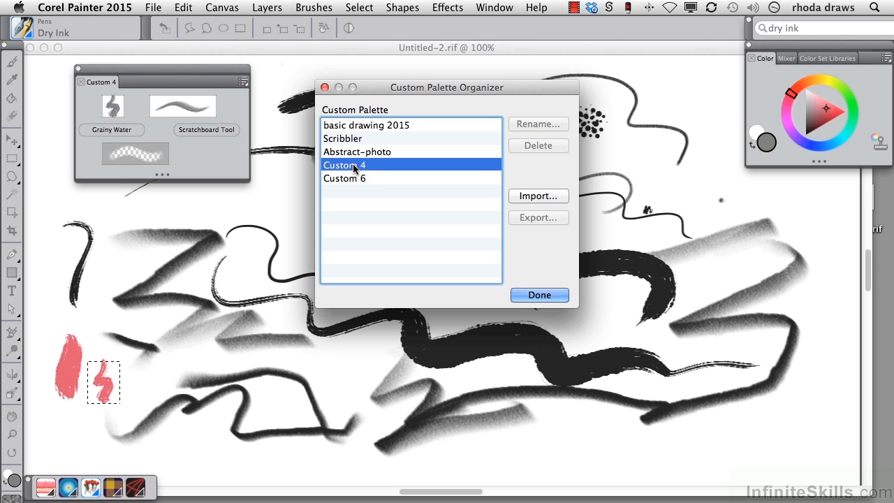
{"action": "left_click", "coordinate": [538, 123]}
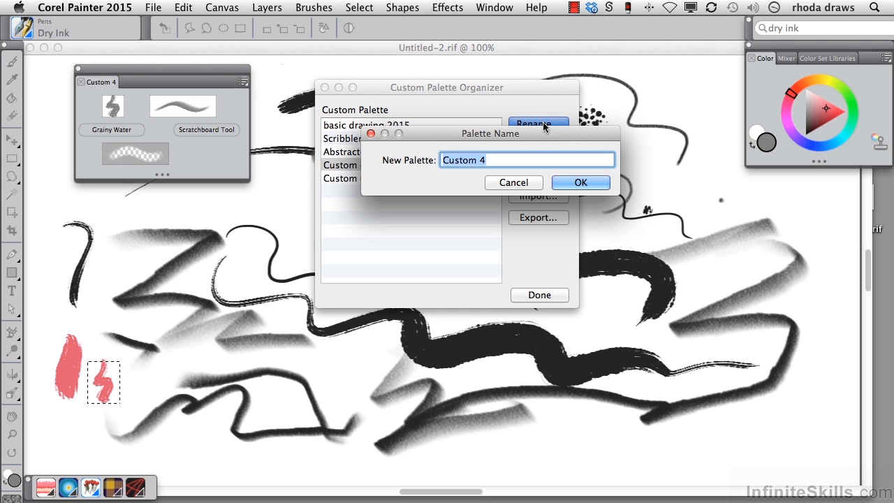
{"action": "type", "text": "drawing"}
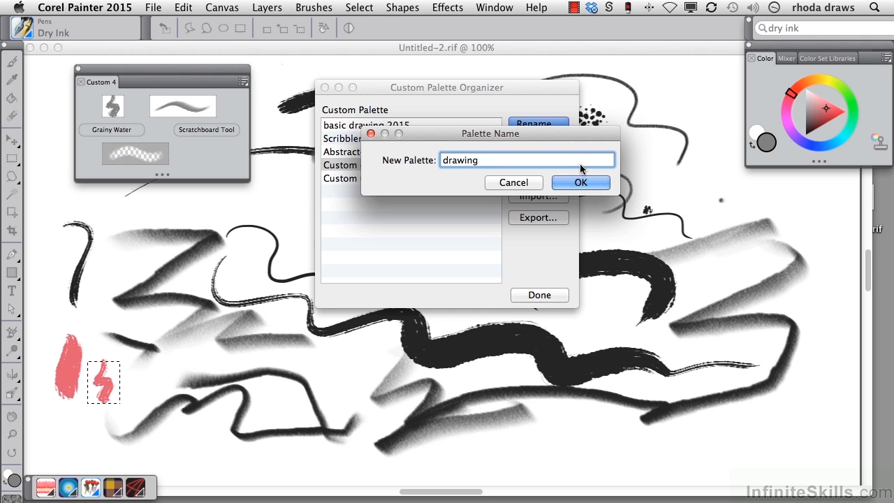
{"action": "left_click", "coordinate": [581, 181]}
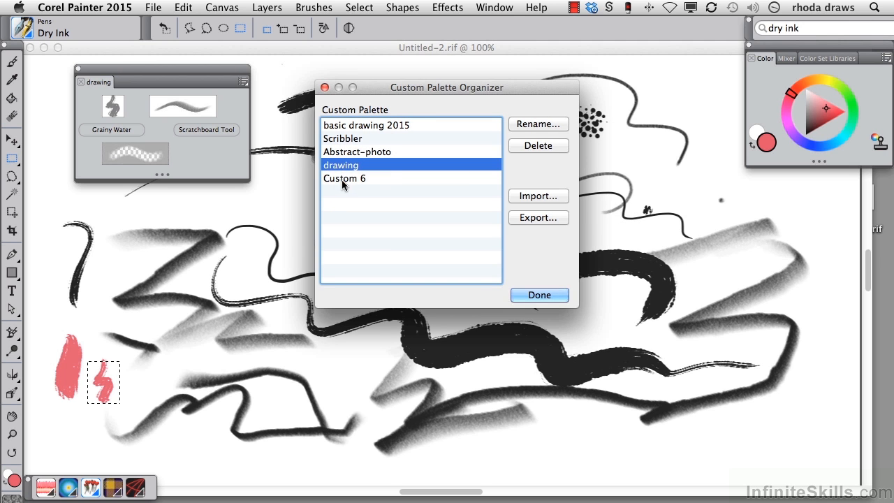
Delete the Custom 6 palette and reselect the 'drawing' palette.
{"action": "left_click", "coordinate": [538, 146]}
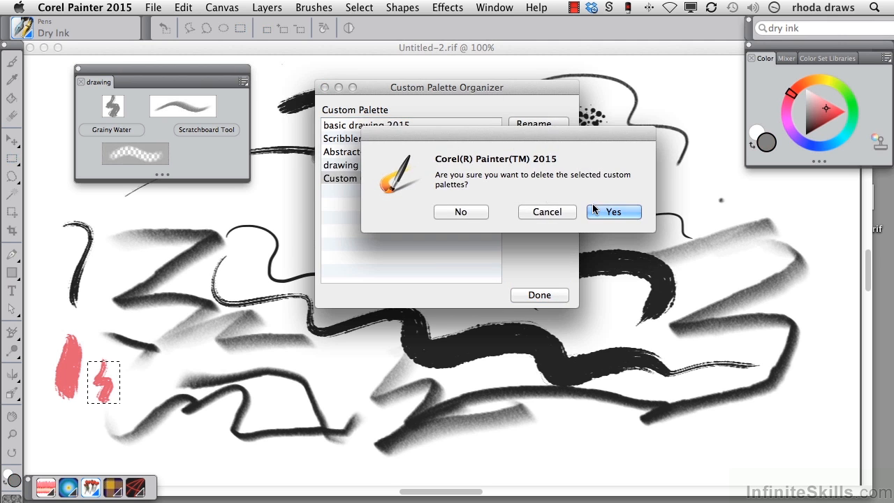
{"action": "left_click", "coordinate": [613, 213]}
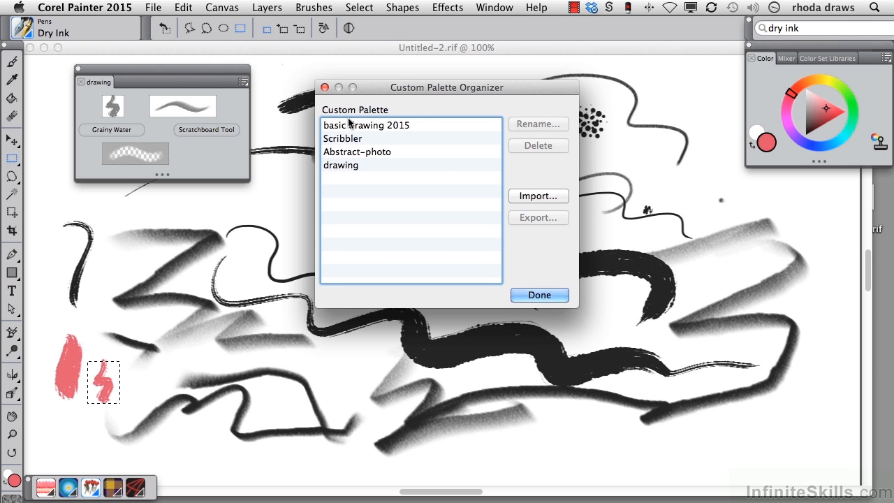
{"action": "left_click", "coordinate": [341, 165]}
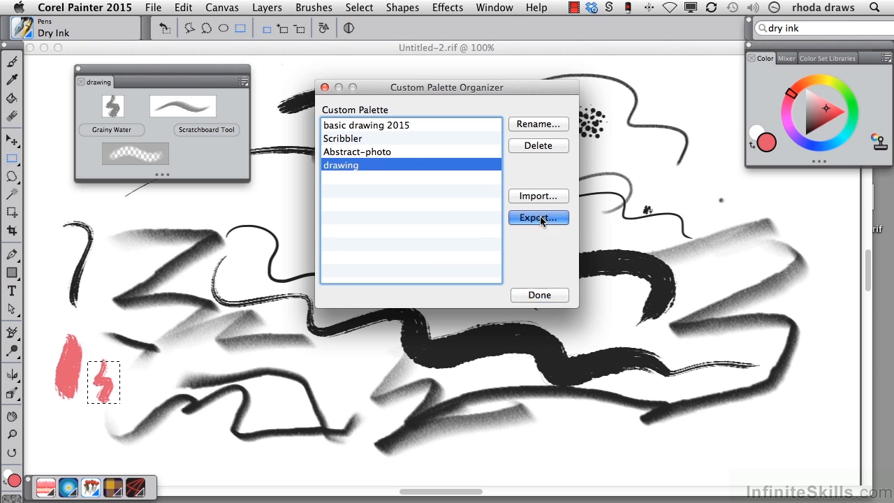
Export the 'drawing' palette as a file named 'drawing' in the custom palettes folder.
{"action": "left_click", "coordinate": [538, 218]}
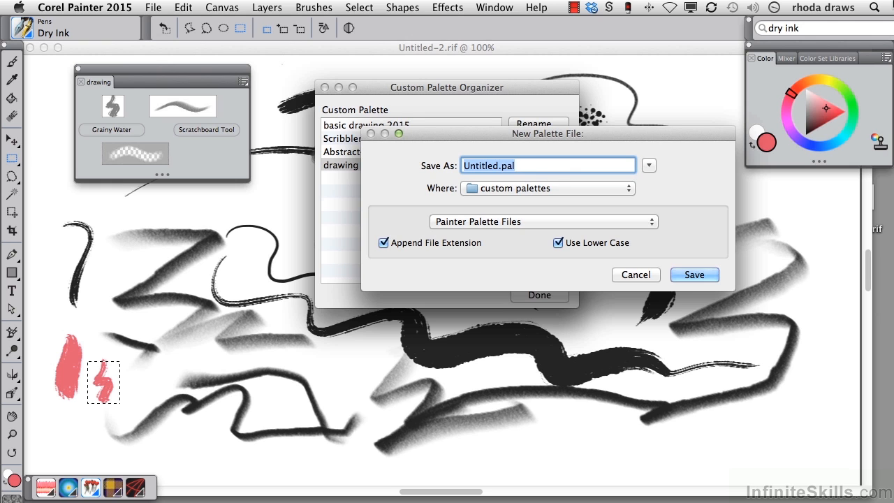
{"action": "type", "text": "drawin"}
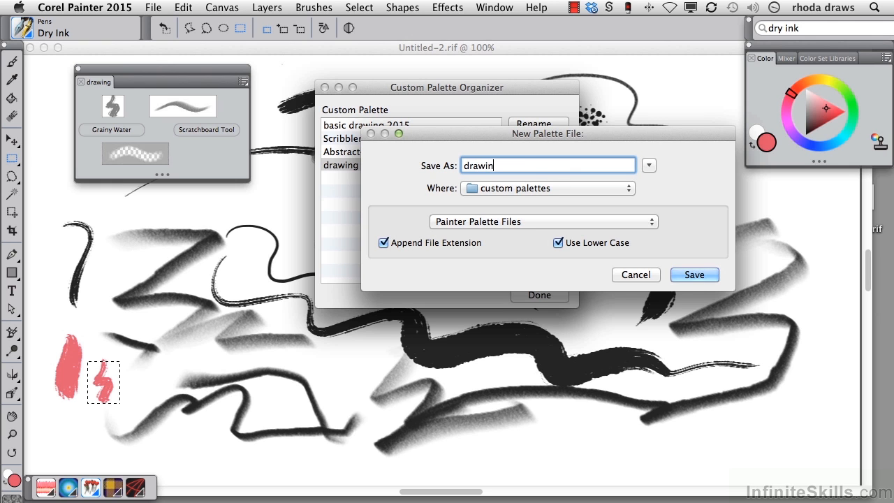
{"action": "type", "text": "g"}
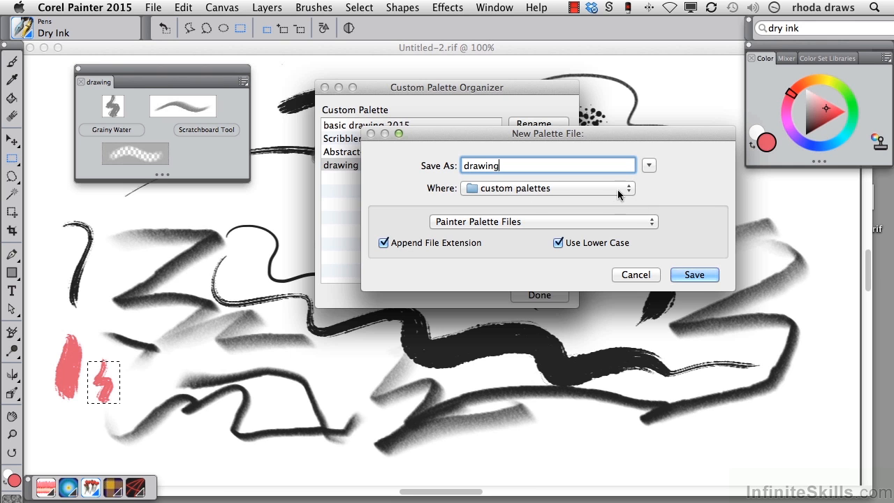
{"action": "left_click", "coordinate": [693, 274]}
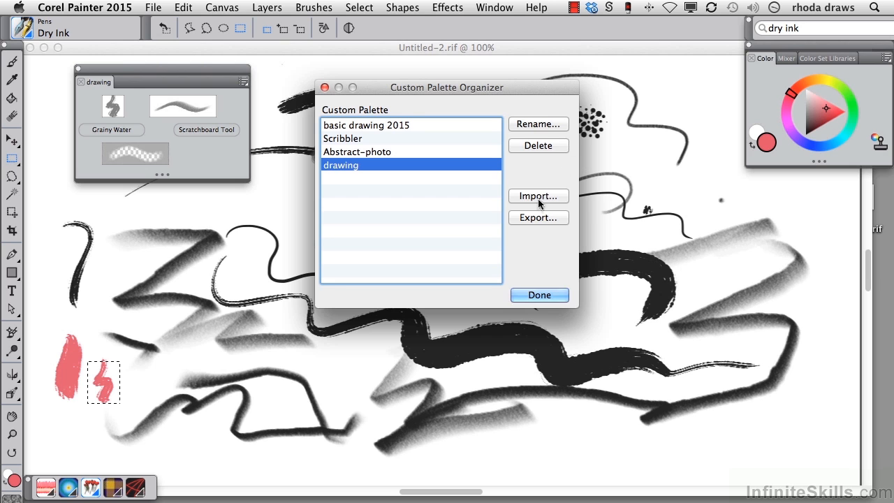
{"action": "mouse_move", "coordinate": [531, 201]}
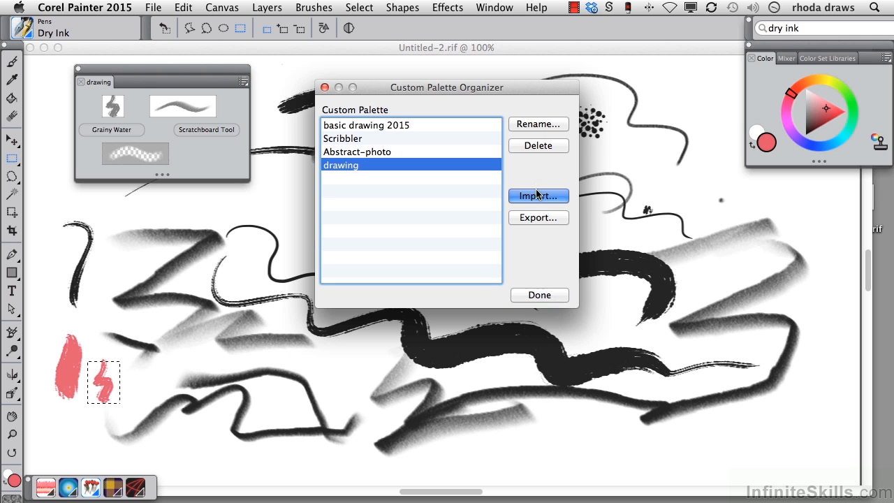
Import Basic Drawing.pal so the 'basic drawing 2015' palette opens, then finish organizing.
{"action": "left_click", "coordinate": [538, 195]}
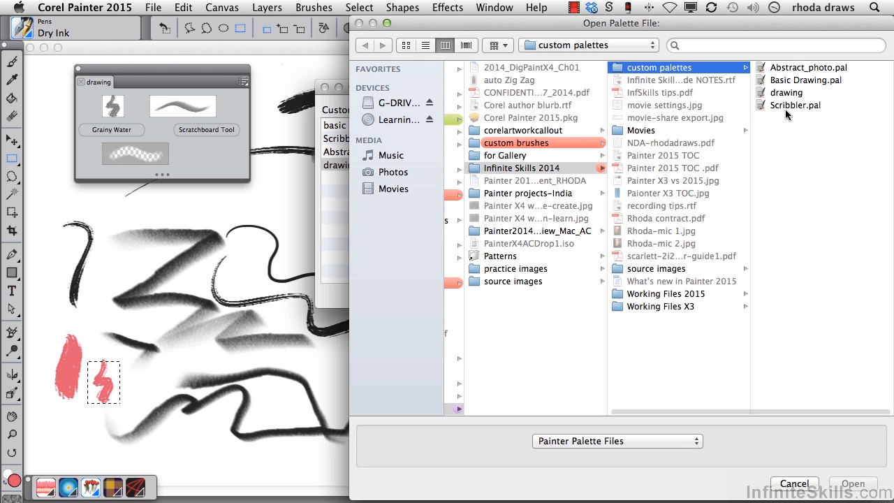
{"action": "left_click", "coordinate": [805, 80]}
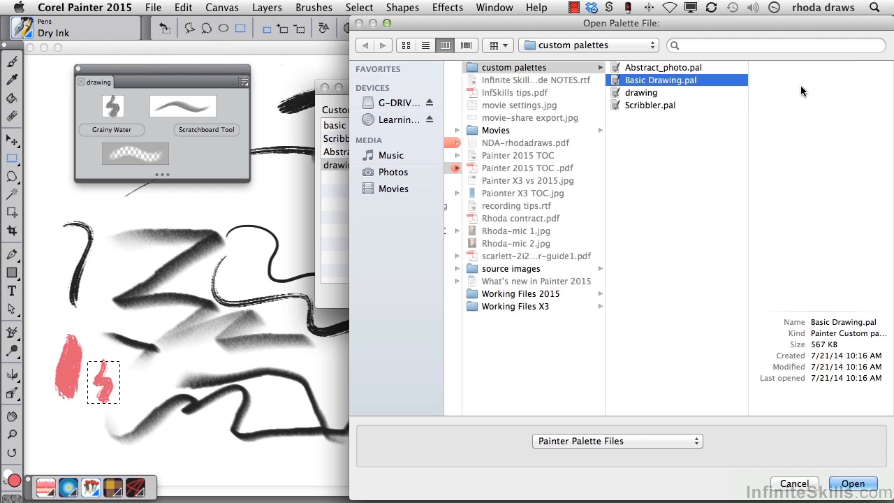
{"action": "left_click", "coordinate": [853, 483]}
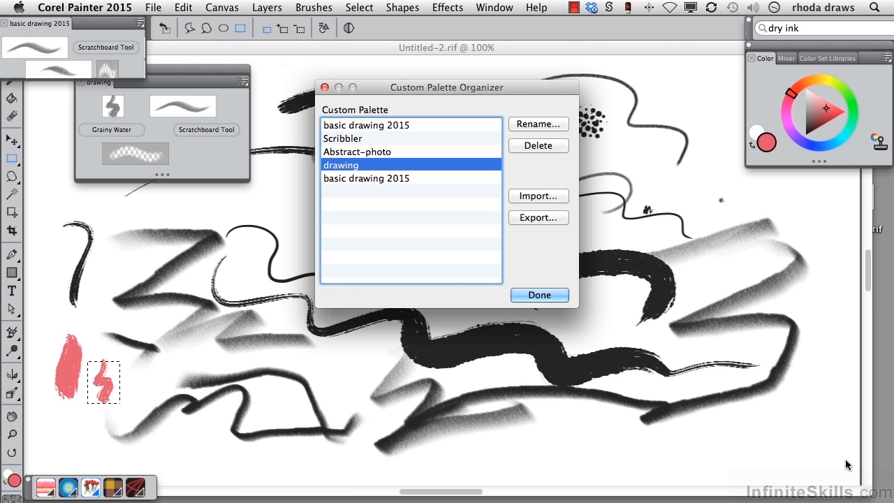
{"action": "left_click", "coordinate": [539, 295]}
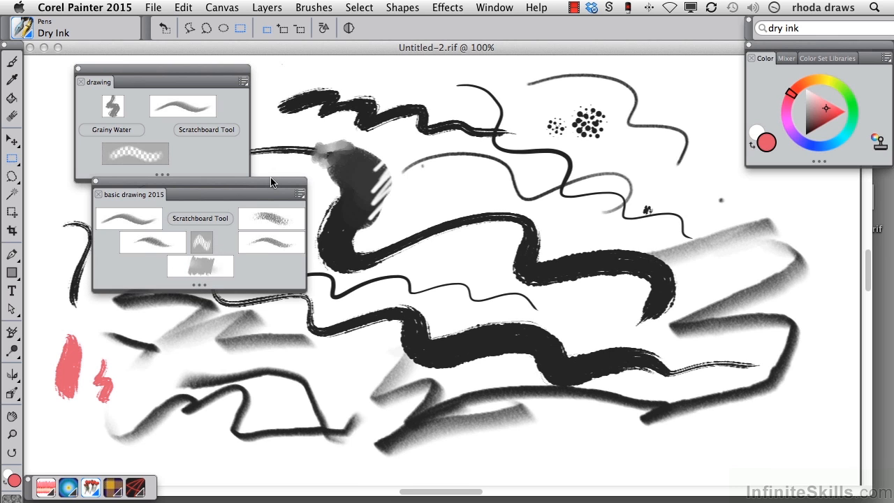
{"action": "mouse_move", "coordinate": [292, 143]}
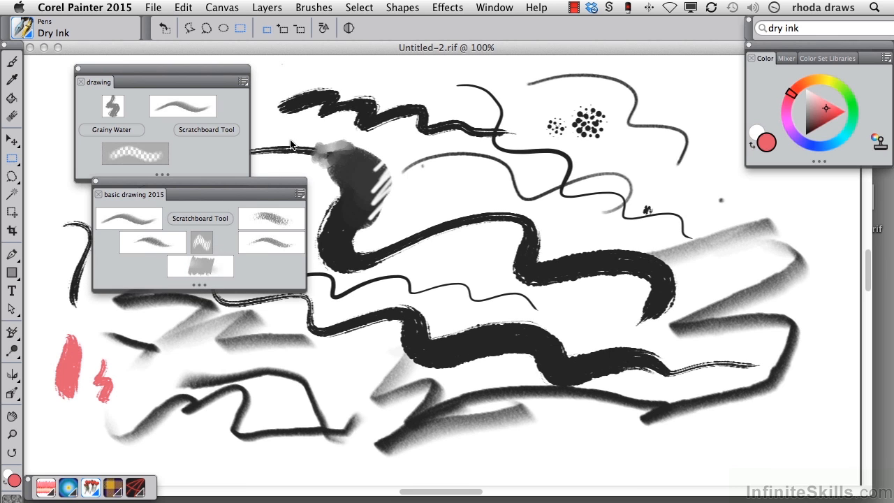
{"action": "mouse_move", "coordinate": [293, 141]}
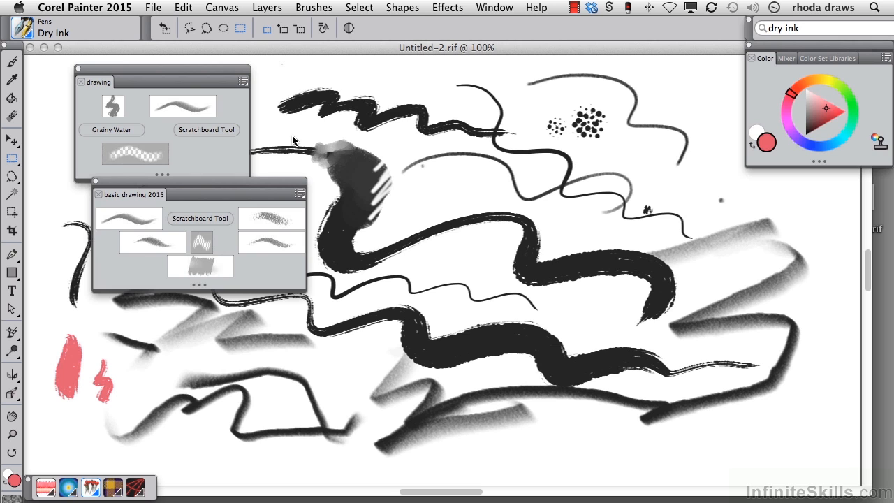